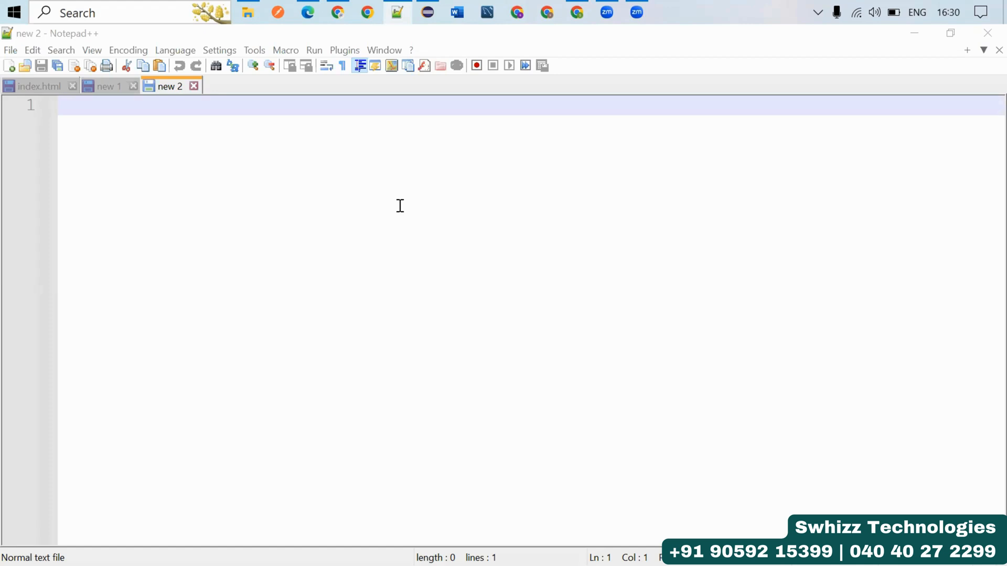
{"action": "mouse_move", "coordinate": [337, 12]}
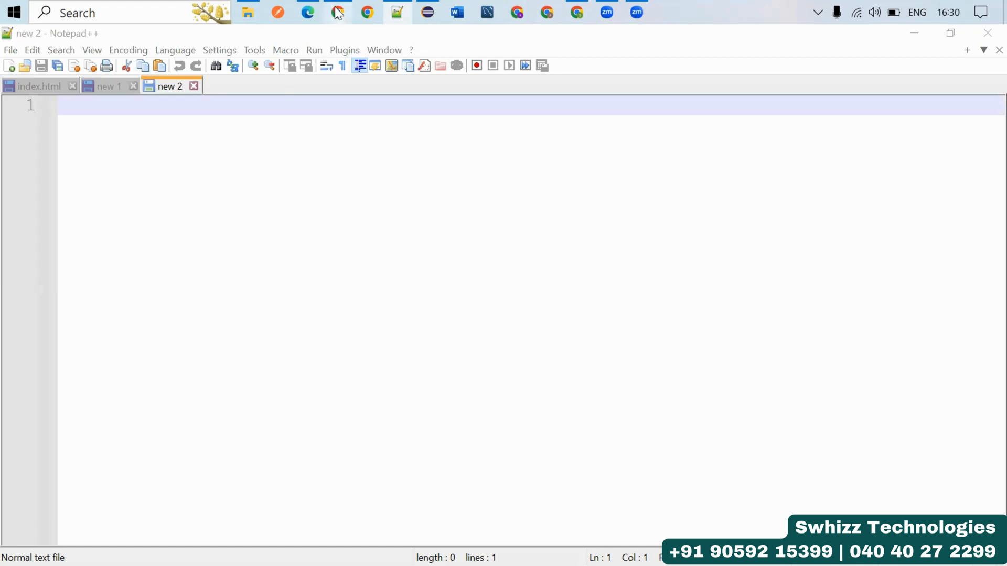
Step: Switch to the Selenium notes PDF at the section on why Selenium is popular
{"action": "left_click", "coordinate": [307, 11]}
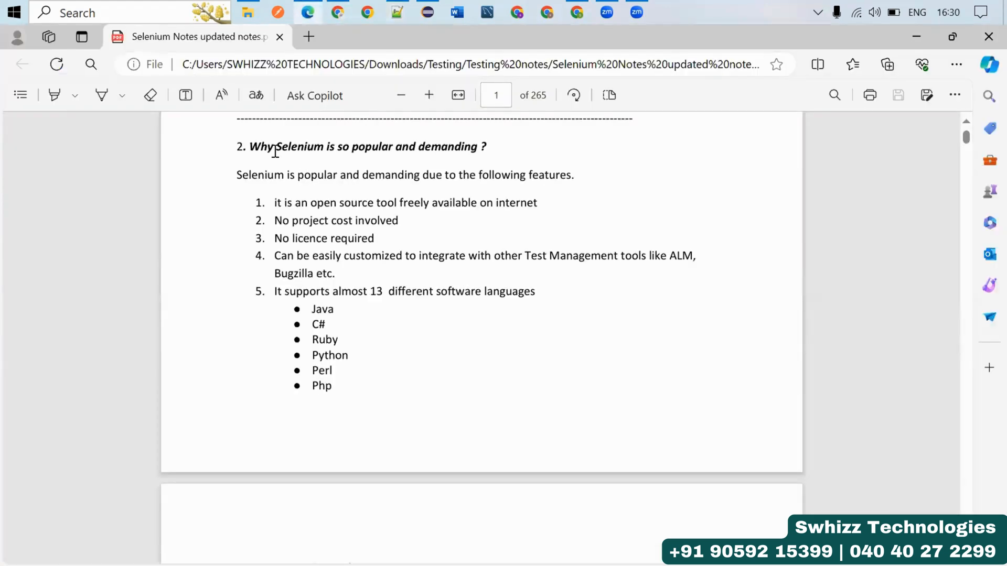
{"action": "mouse_move", "coordinate": [375, 200]}
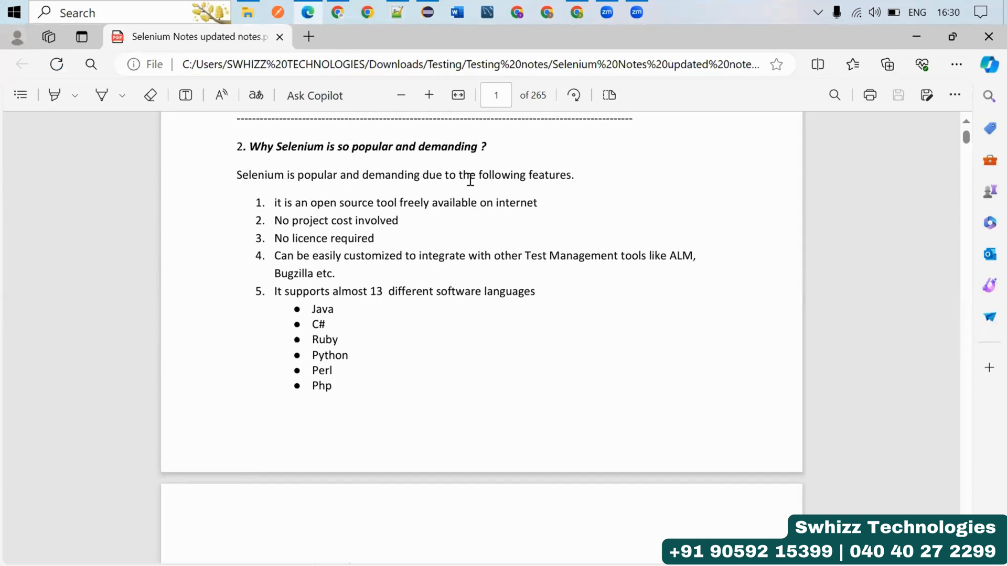
{"action": "mouse_move", "coordinate": [275, 203]}
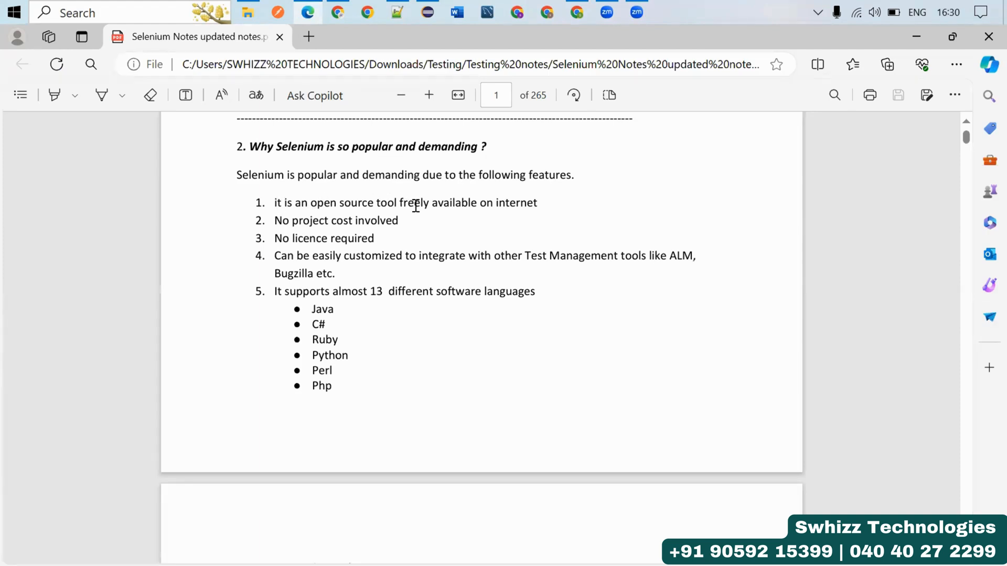
{"action": "mouse_move", "coordinate": [546, 210]}
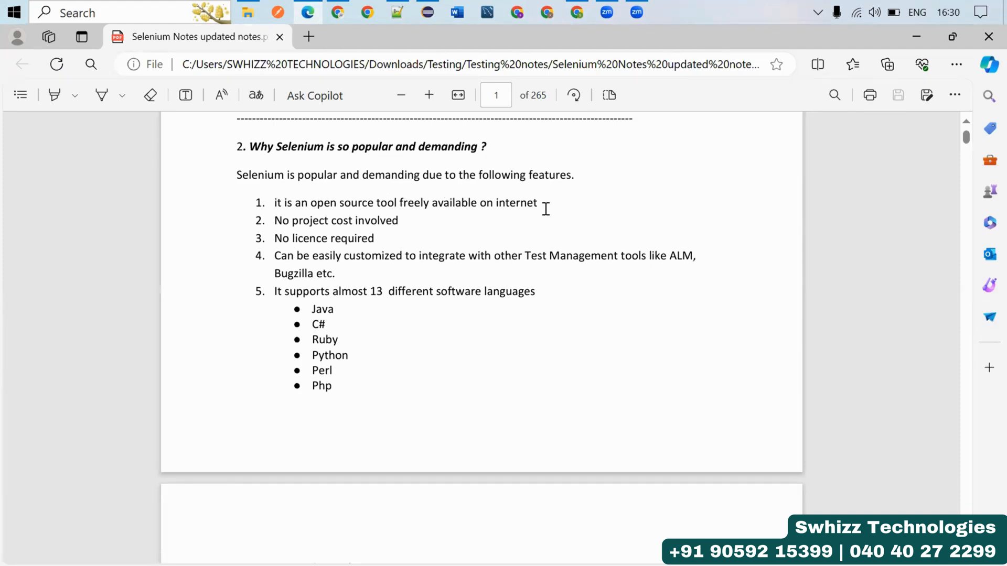
{"action": "mouse_move", "coordinate": [361, 210]}
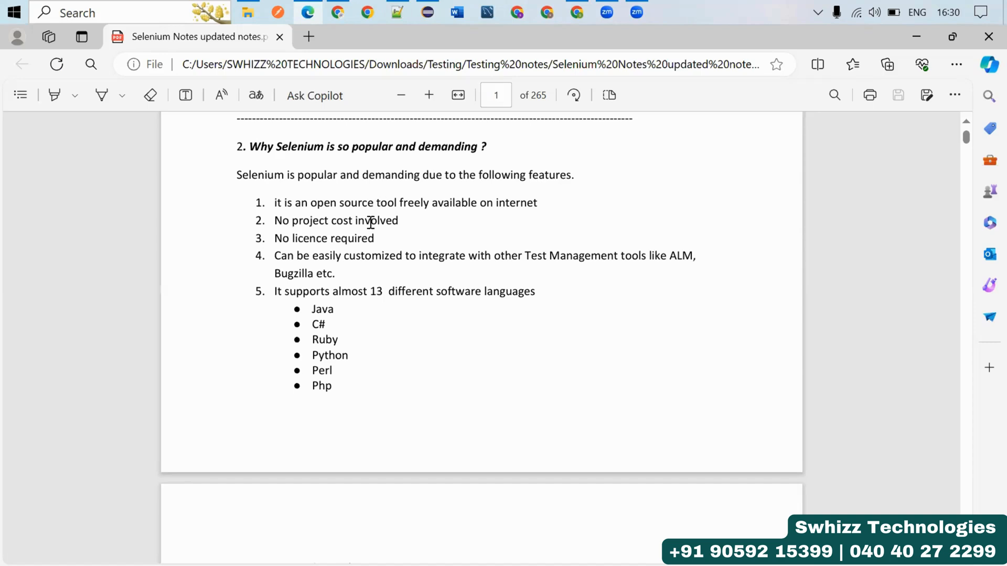
{"action": "mouse_move", "coordinate": [397, 225]}
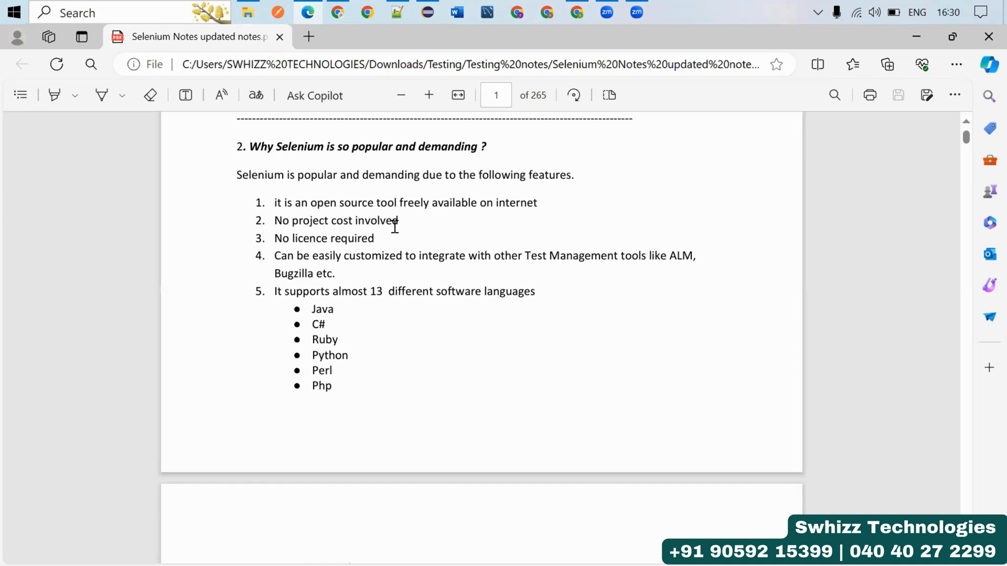
{"action": "mouse_move", "coordinate": [290, 258]}
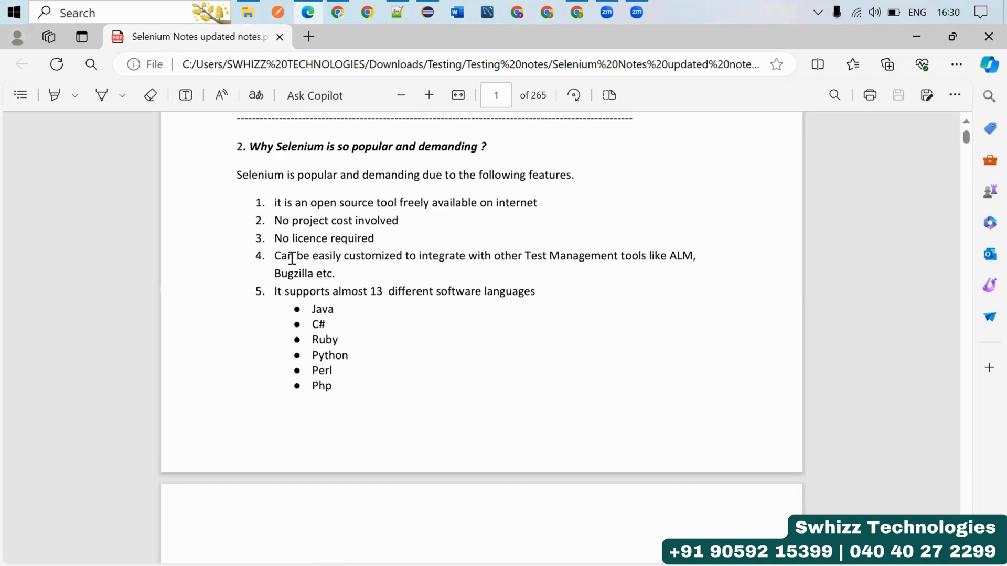
{"action": "mouse_move", "coordinate": [448, 260]}
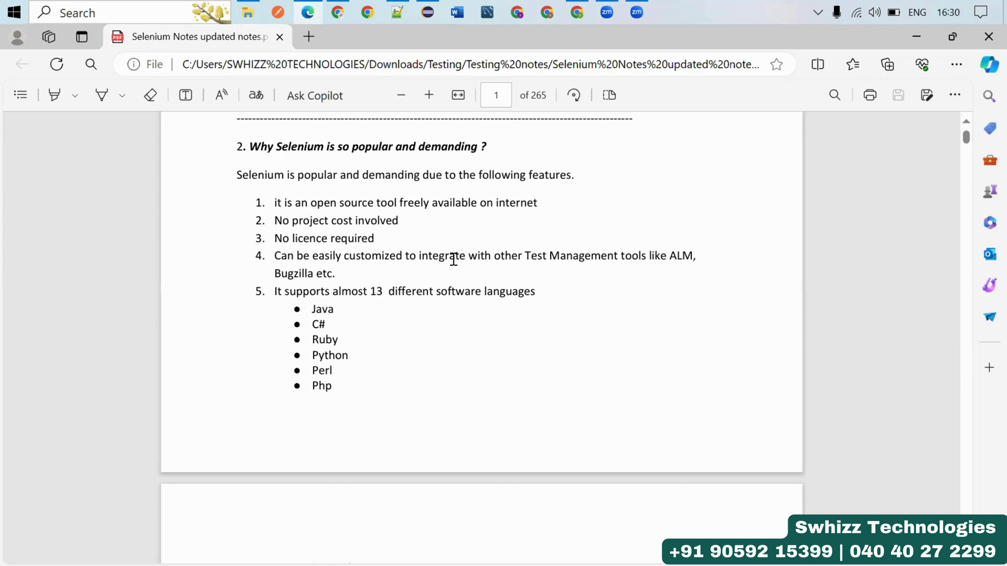
{"action": "mouse_move", "coordinate": [367, 285]}
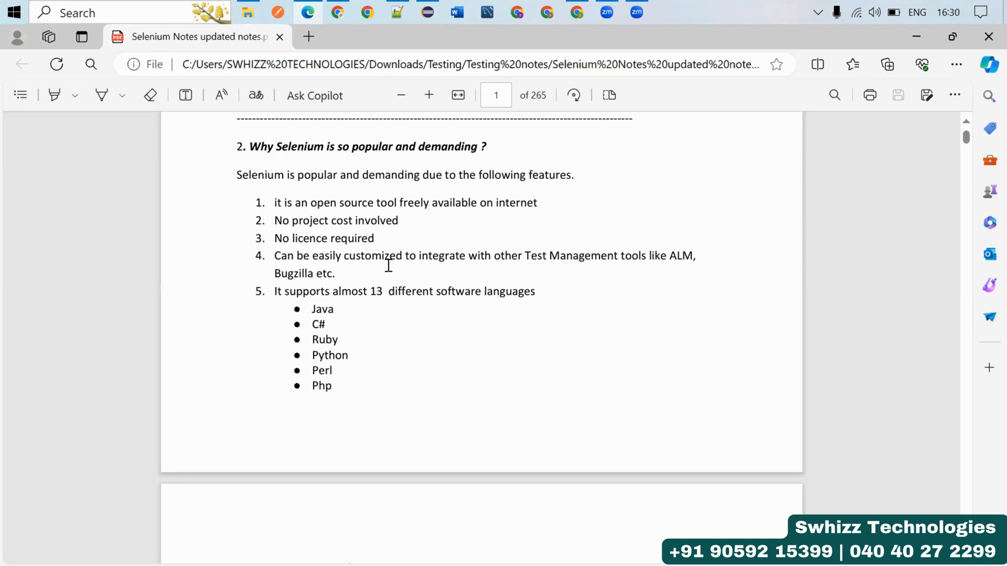
{"action": "mouse_move", "coordinate": [388, 254]}
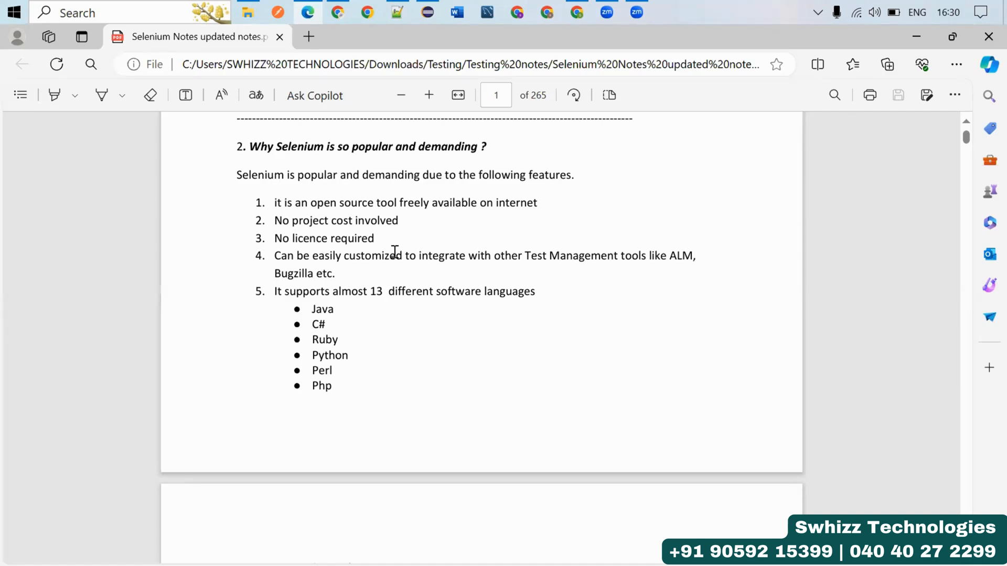
{"action": "mouse_move", "coordinate": [305, 292]}
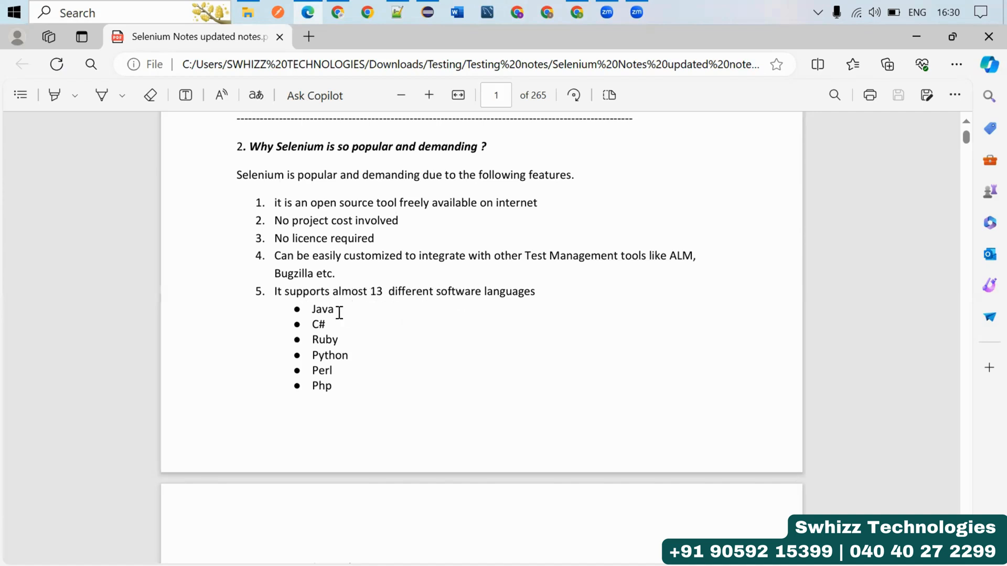
{"action": "mouse_move", "coordinate": [330, 314]}
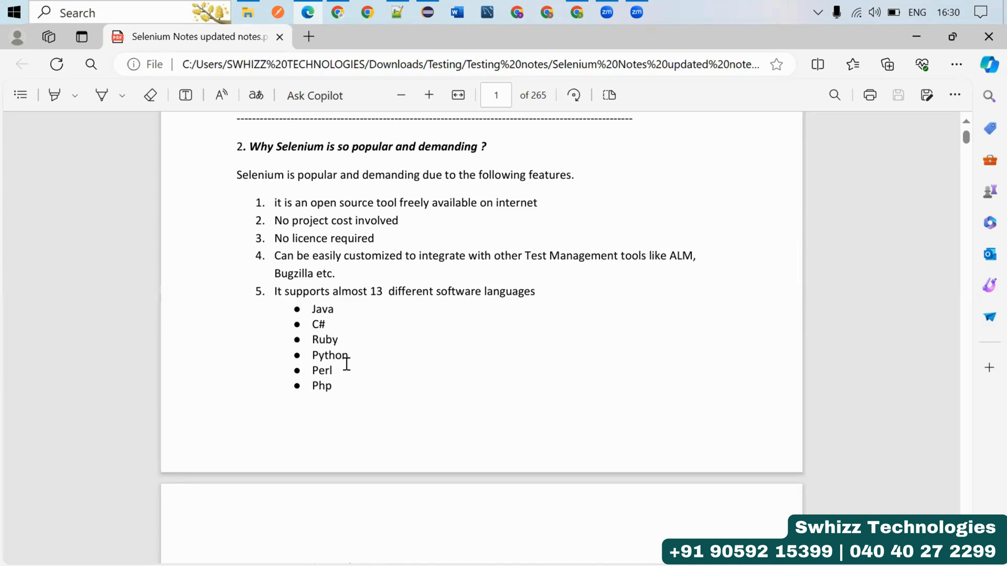
Step: Scroll to the rest of the language list and the cross-browser and cross-platform points
{"action": "scroll", "scroll_direction": "down", "scroll_amount": 3}
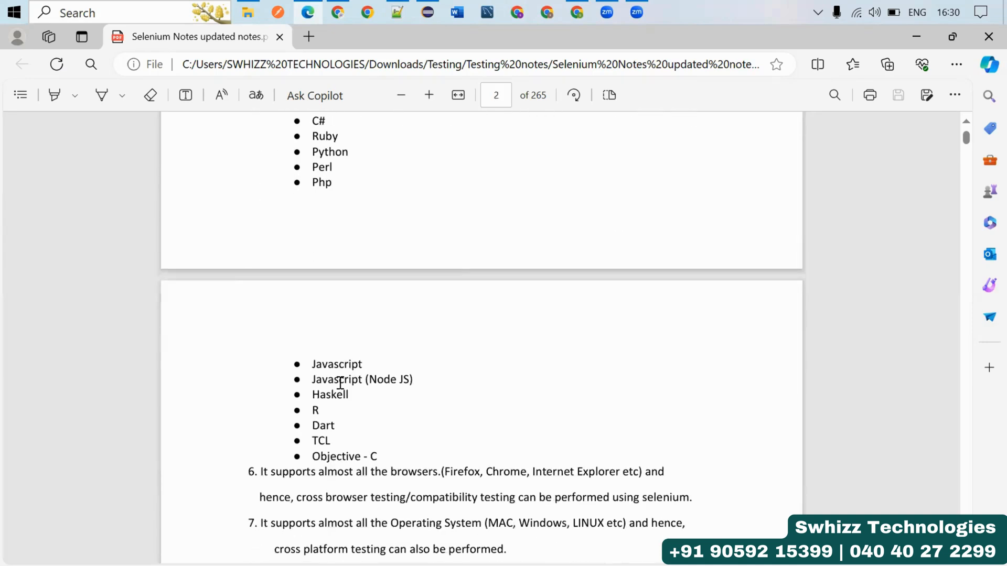
{"action": "mouse_move", "coordinate": [333, 408]}
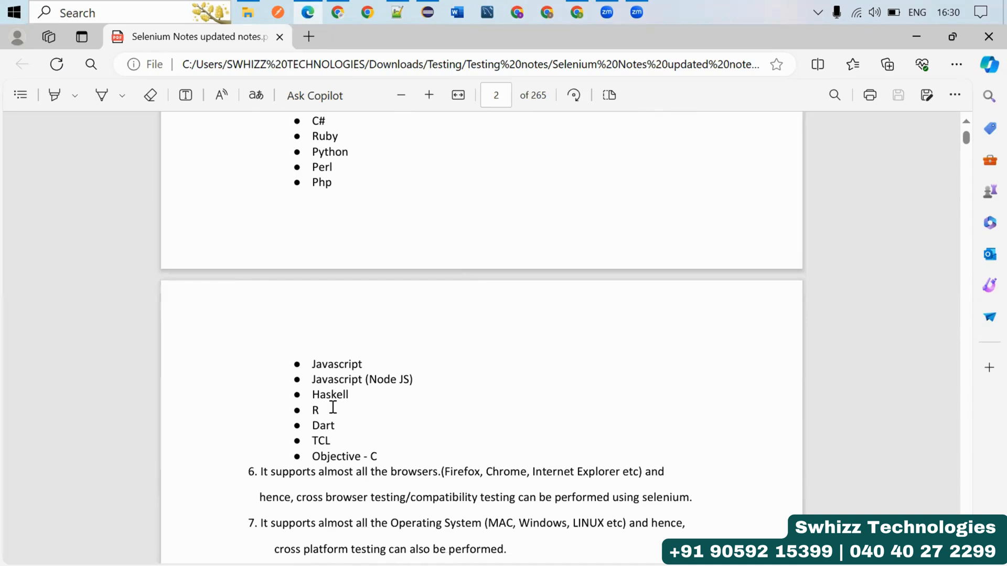
{"action": "mouse_move", "coordinate": [324, 429]}
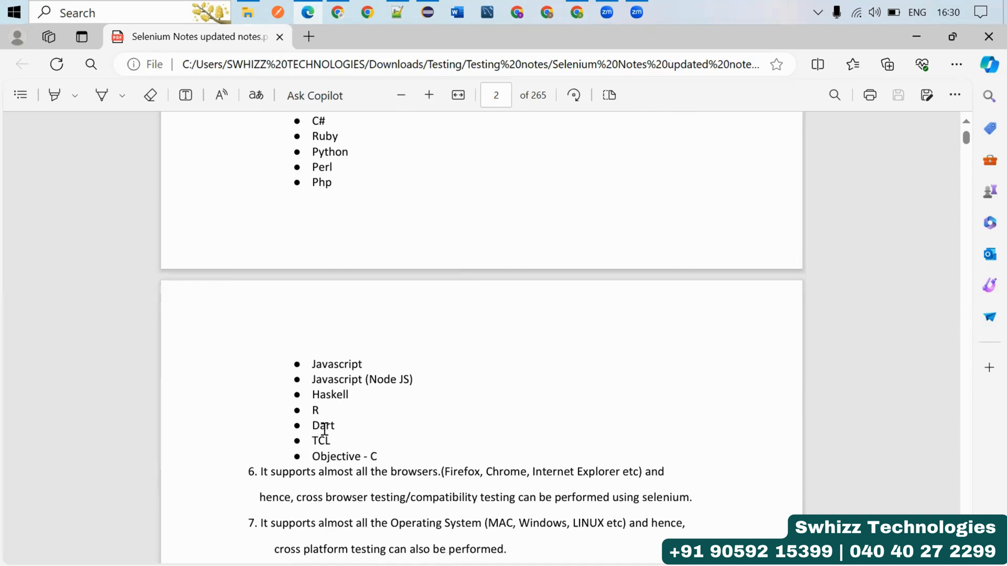
{"action": "mouse_move", "coordinate": [362, 456]}
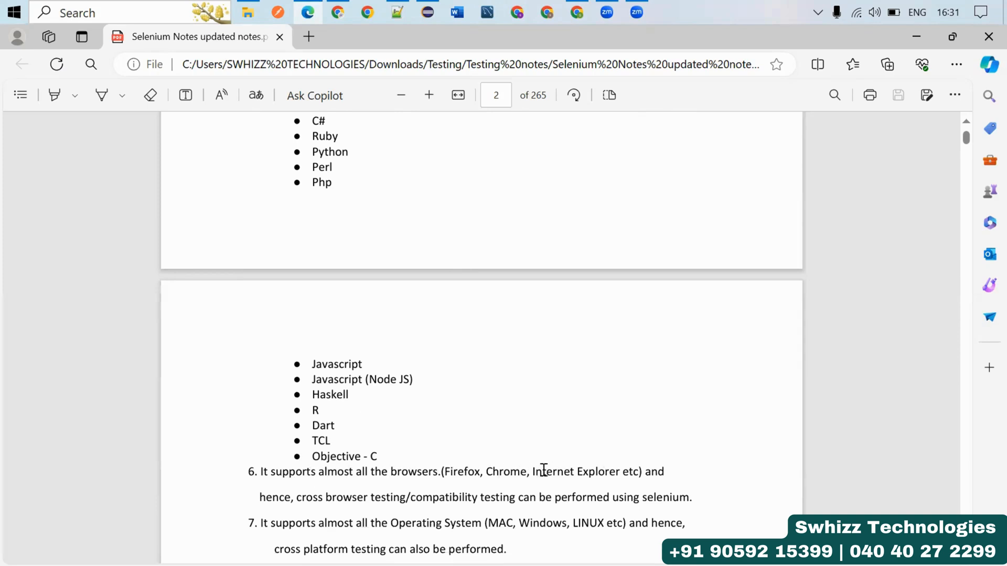
{"action": "mouse_move", "coordinate": [352, 508]}
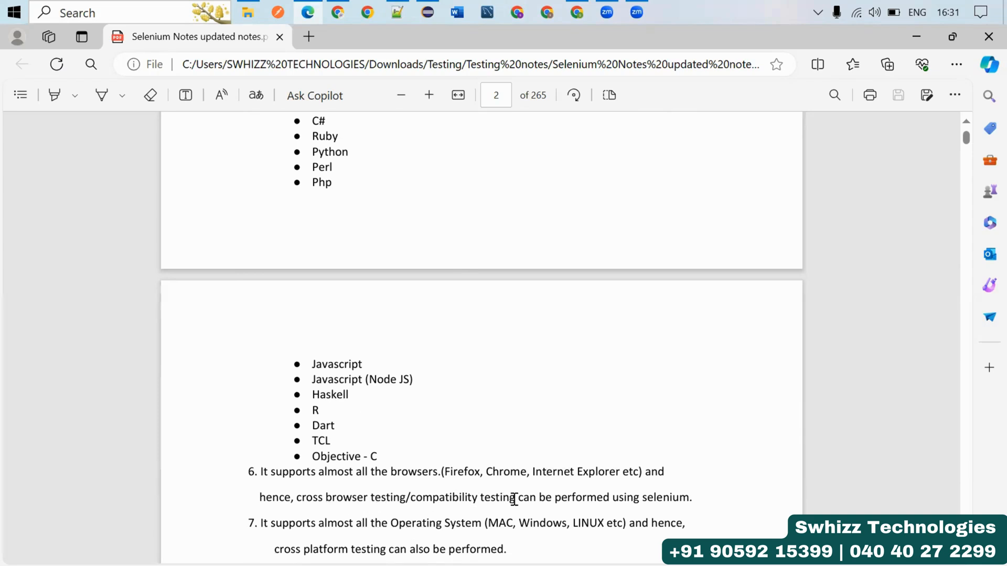
{"action": "mouse_move", "coordinate": [456, 516]}
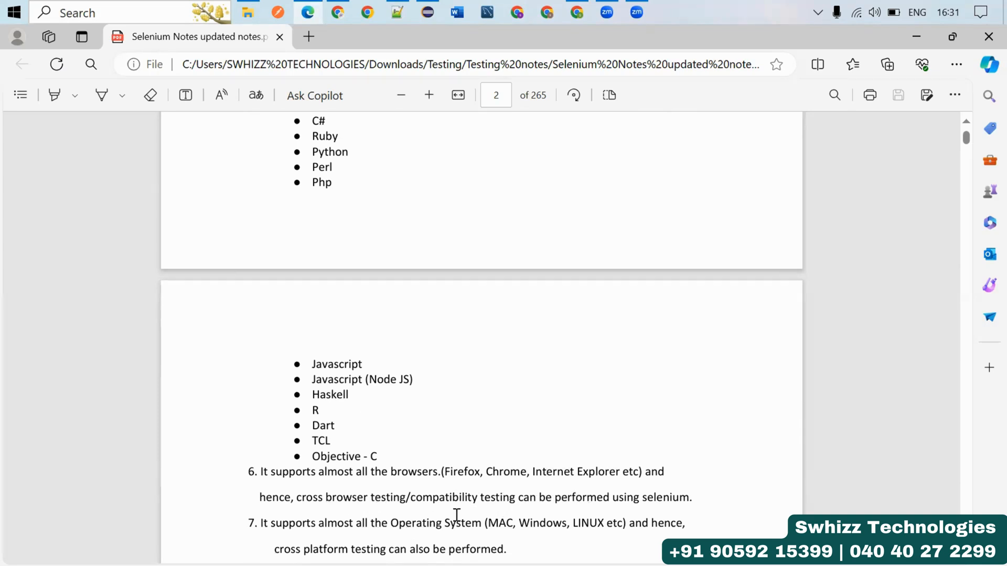
{"action": "mouse_move", "coordinate": [371, 525]}
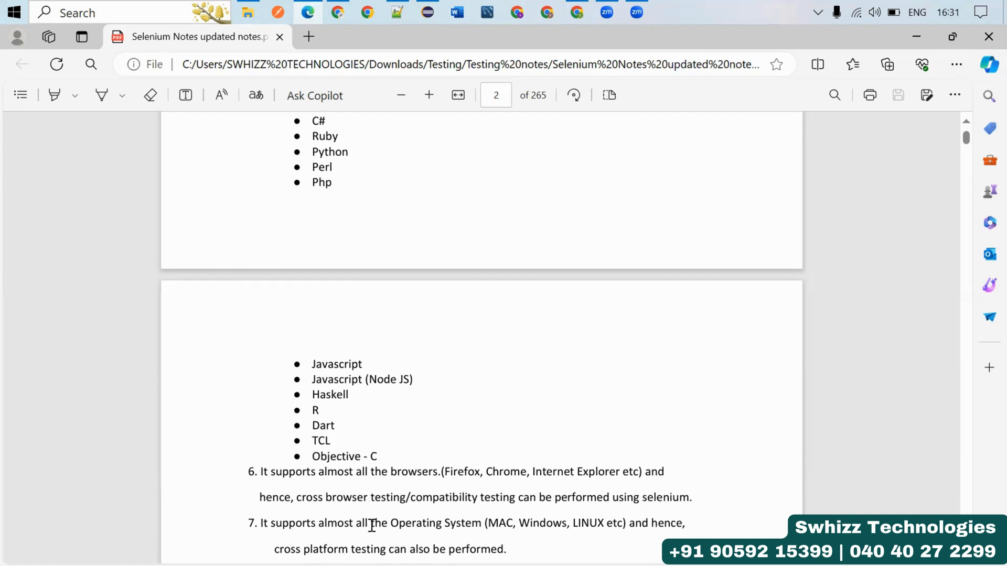
{"action": "mouse_move", "coordinate": [513, 527]}
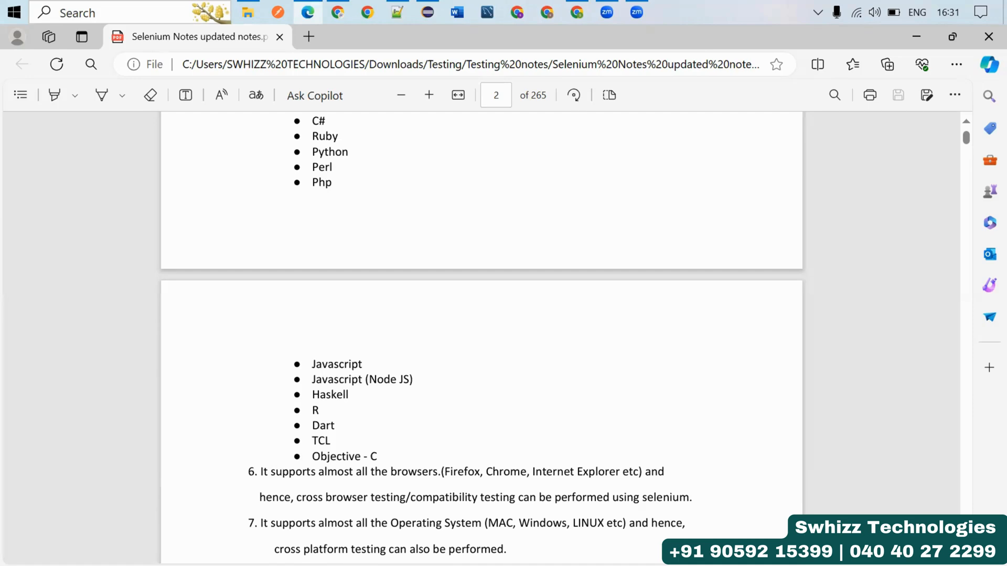
{"action": "scroll", "scroll_direction": "down", "scroll_amount": 3}
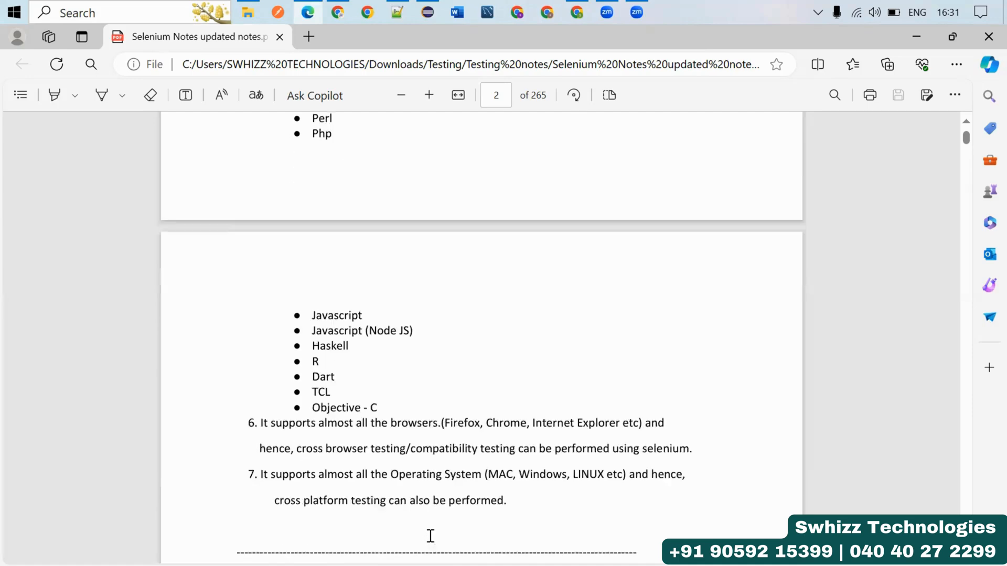
Step: Scroll to the Selenium flavours section and dismiss the selection pop-up
{"action": "scroll", "scroll_direction": "down", "scroll_amount": 3}
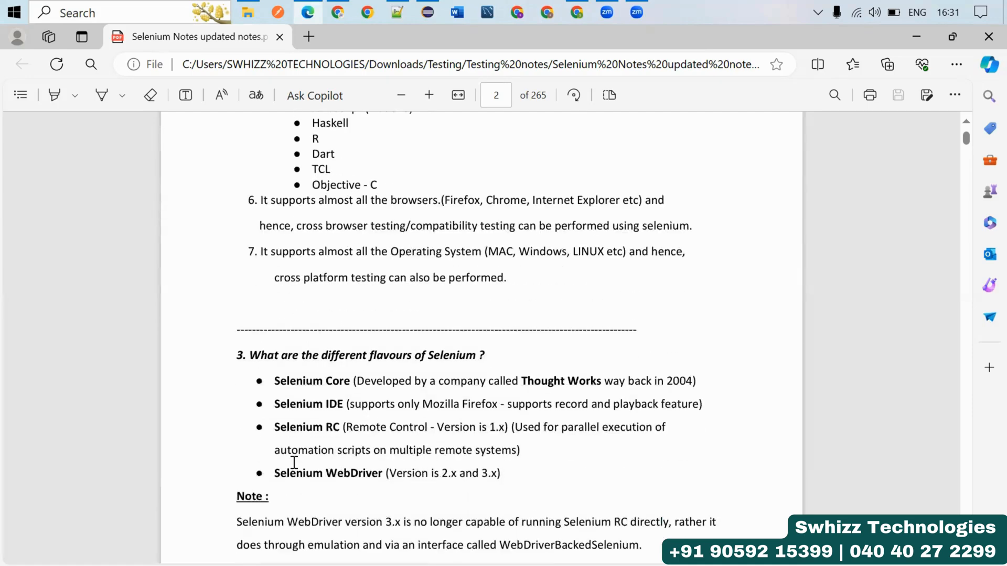
{"action": "mouse_move", "coordinate": [302, 399]}
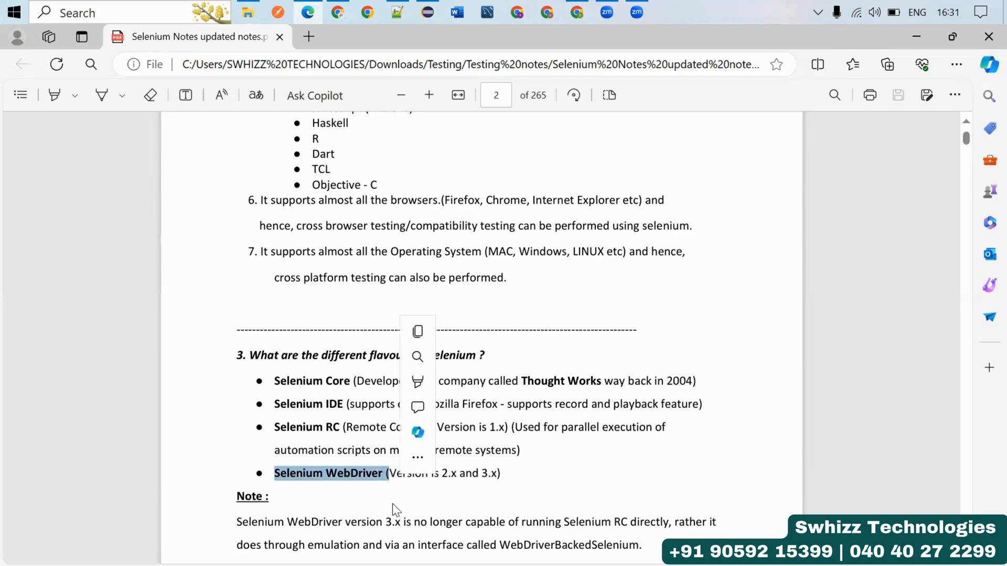
{"action": "mouse_move", "coordinate": [501, 461]}
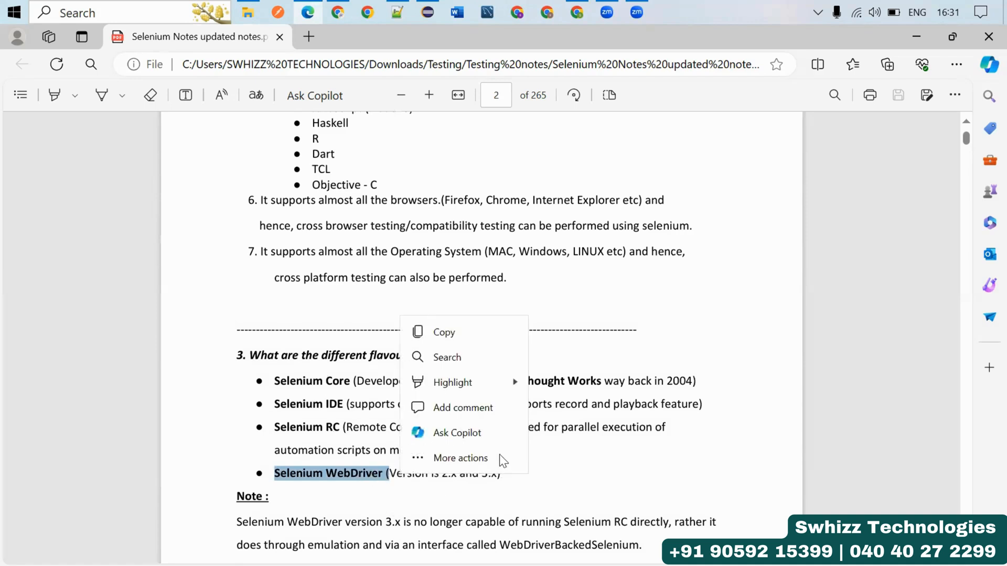
{"action": "mouse_move", "coordinate": [703, 443]}
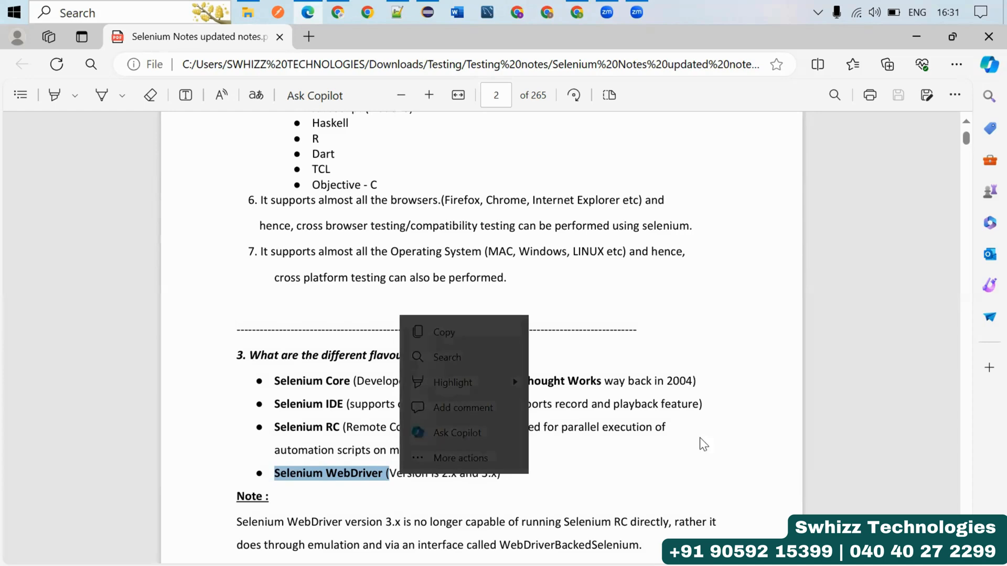
{"action": "left_click", "coordinate": [549, 518]}
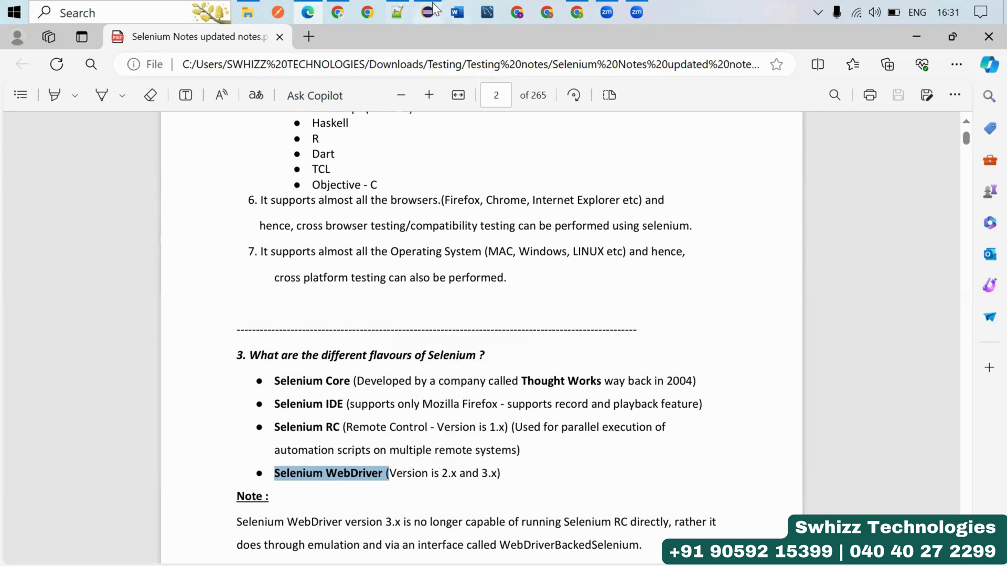
Step: Return to SelniumDemo.java and clear the selection after line 18
{"action": "left_click", "coordinate": [396, 12]}
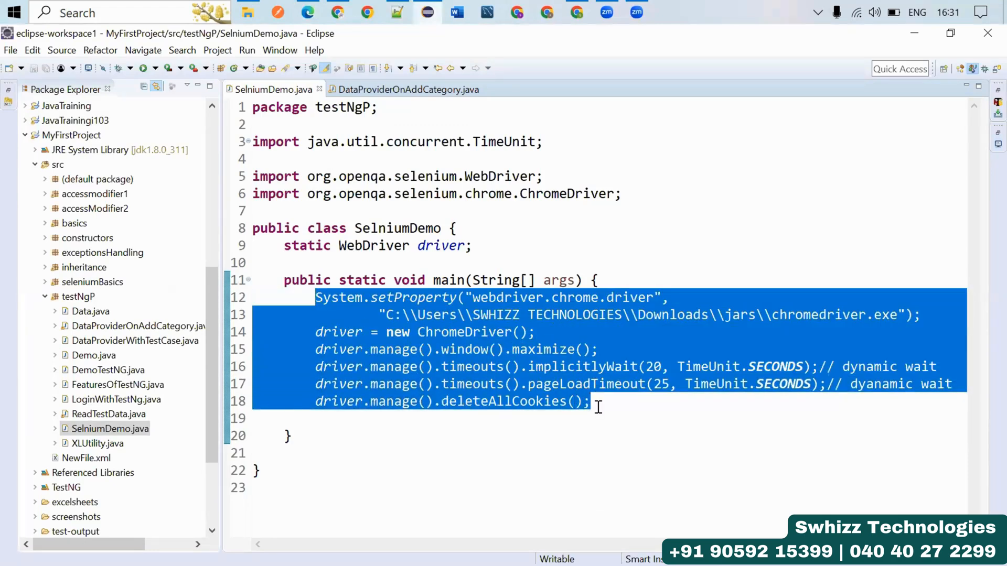
{"action": "left_click", "coordinate": [591, 402]}
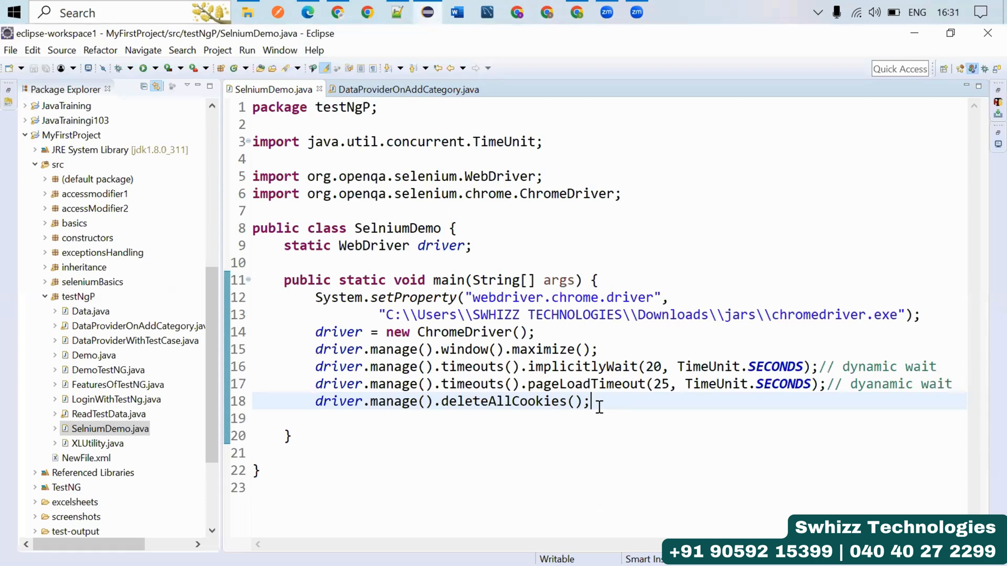
{"action": "mouse_move", "coordinate": [597, 405]}
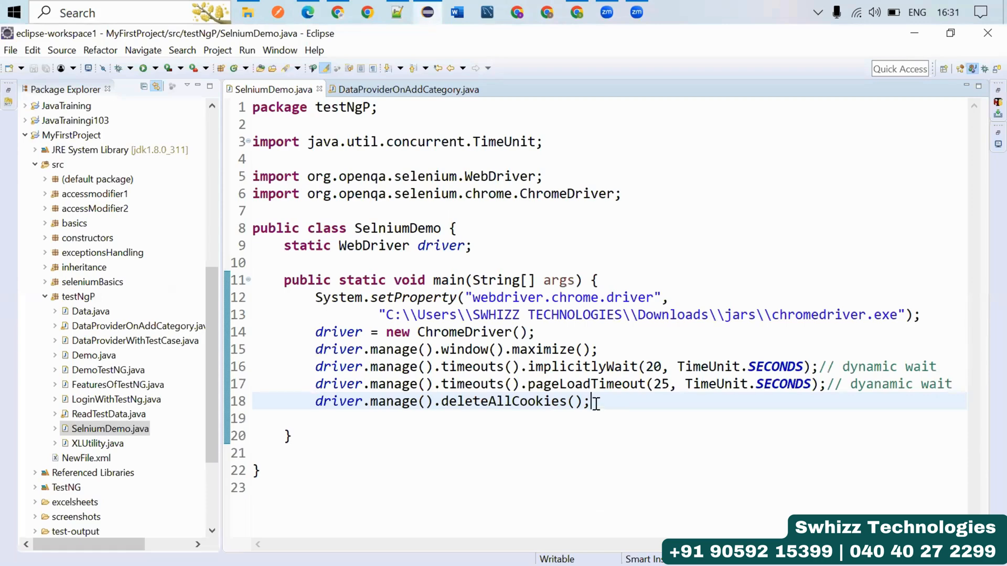
{"action": "key", "text": "Return"}
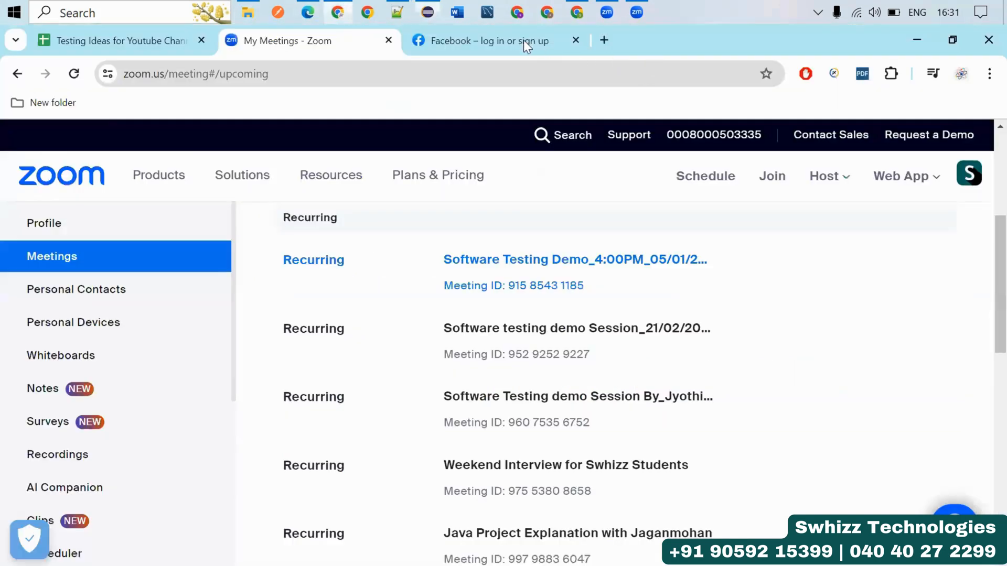
Step: View the Facebook login page in Chrome, then return to the Selenium script
{"action": "left_click", "coordinate": [488, 41]}
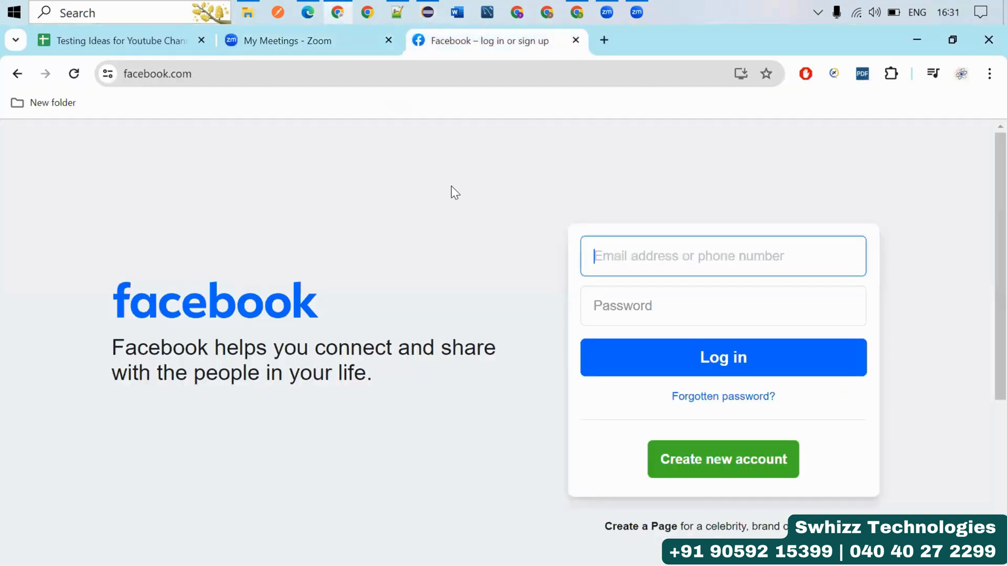
{"action": "mouse_move", "coordinate": [629, 256]}
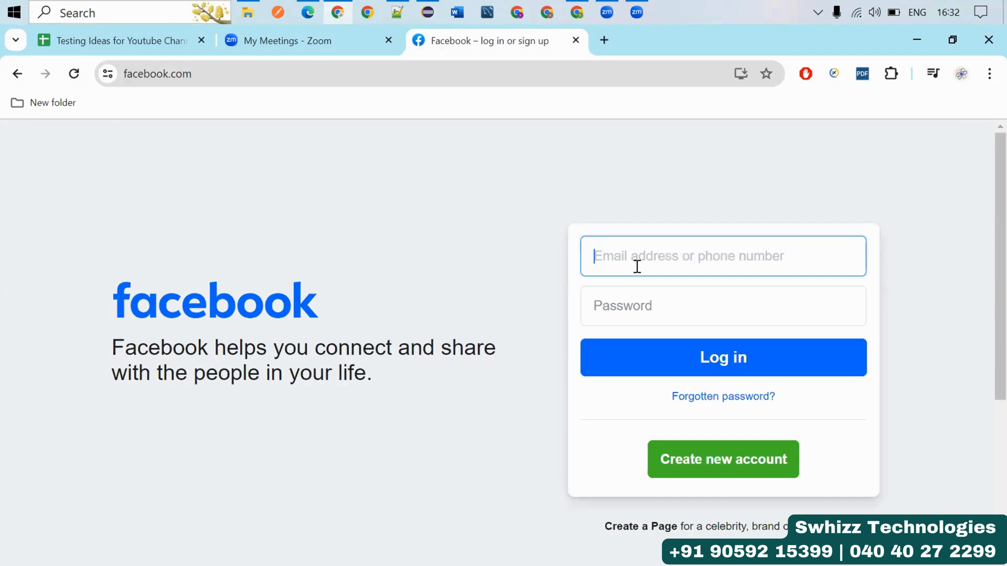
{"action": "mouse_move", "coordinate": [261, 88]}
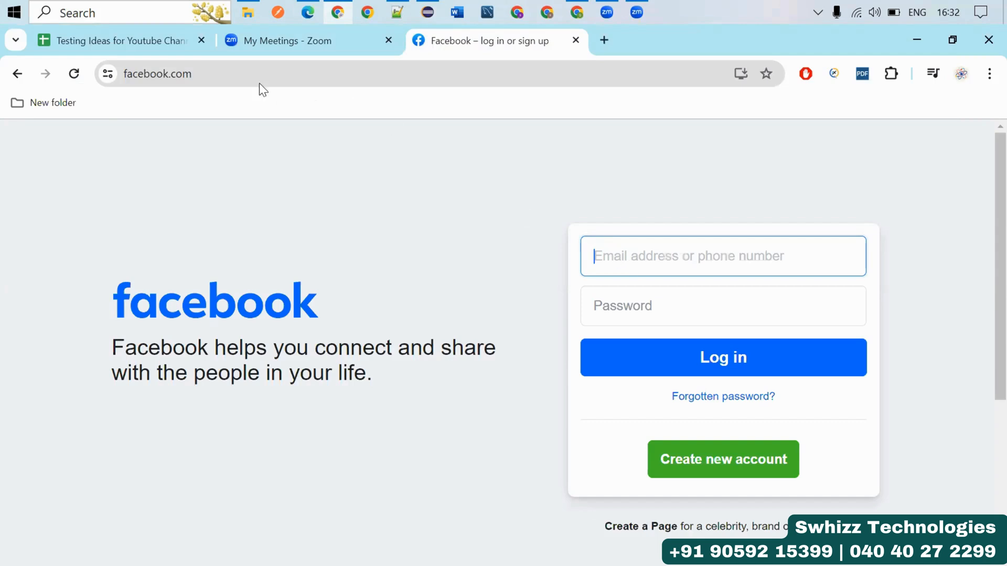
{"action": "mouse_move", "coordinate": [238, 214]}
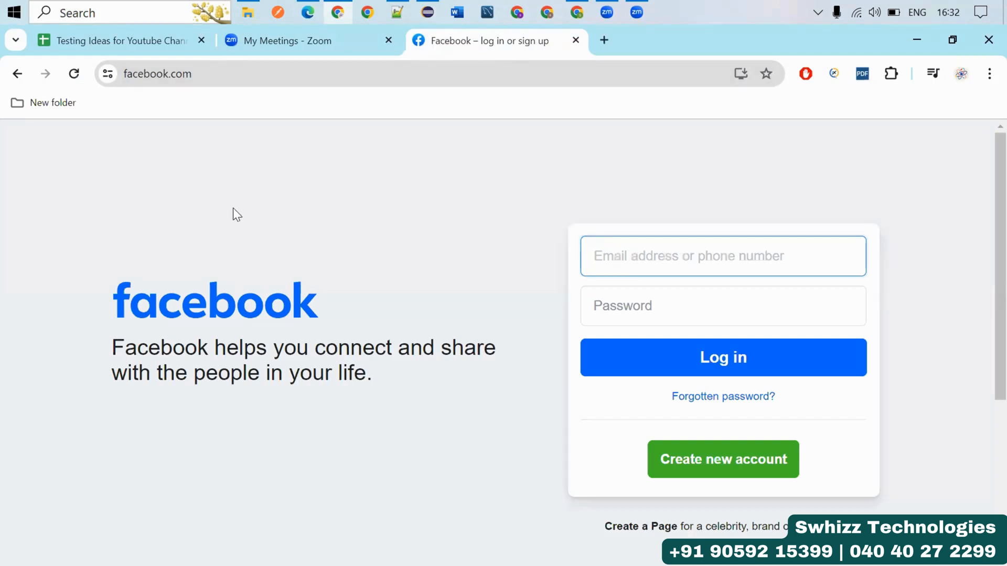
{"action": "mouse_move", "coordinate": [609, 29]}
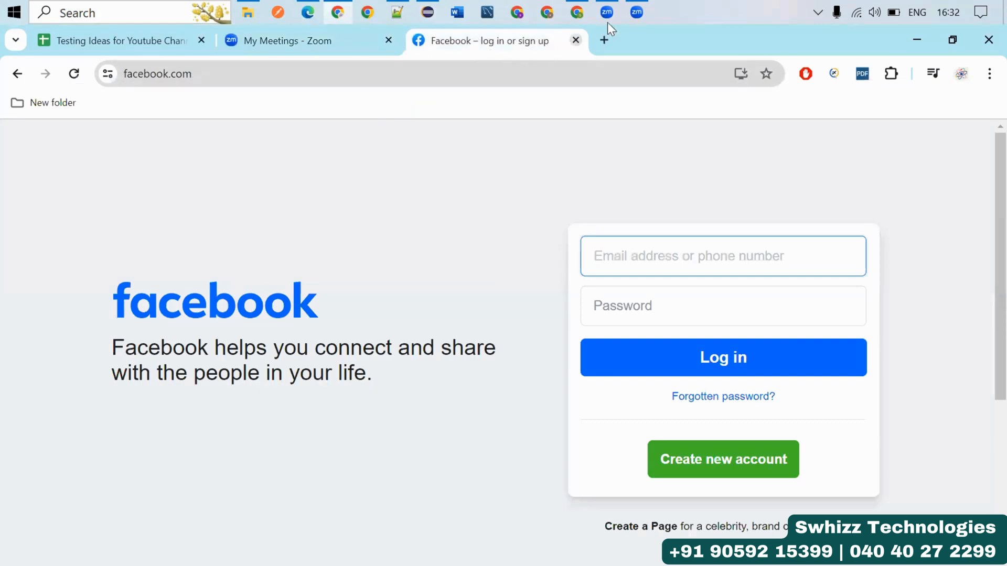
{"action": "mouse_move", "coordinate": [420, 10]}
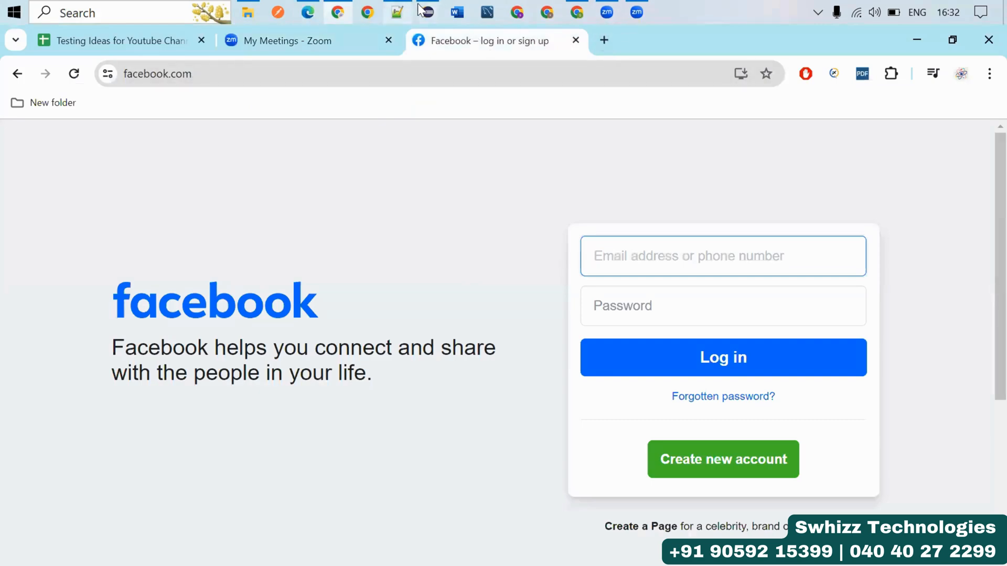
{"action": "left_click", "coordinate": [397, 13]}
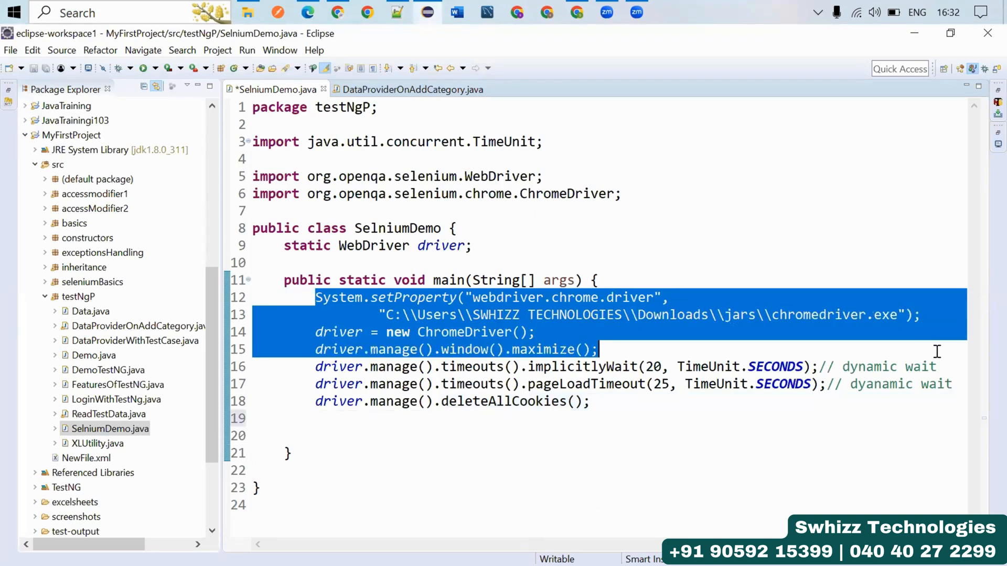
{"action": "mouse_move", "coordinate": [658, 347]}
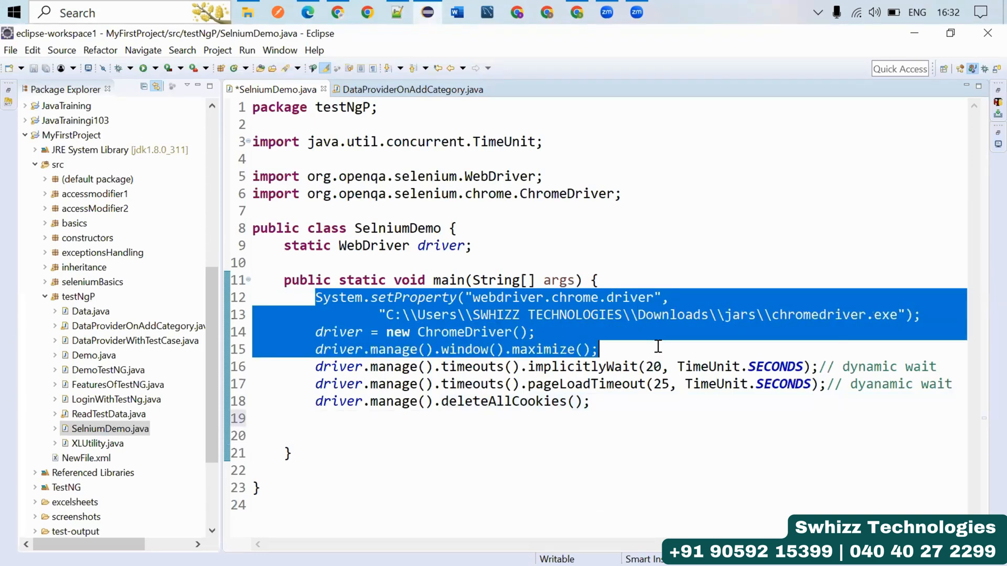
{"action": "left_click", "coordinate": [599, 402]}
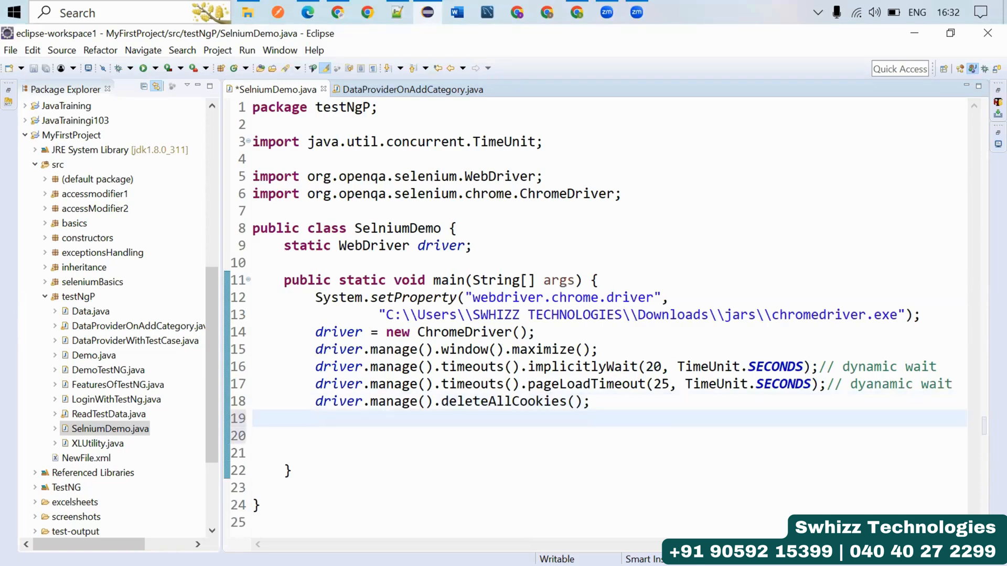
{"action": "type", "text": "drive"}
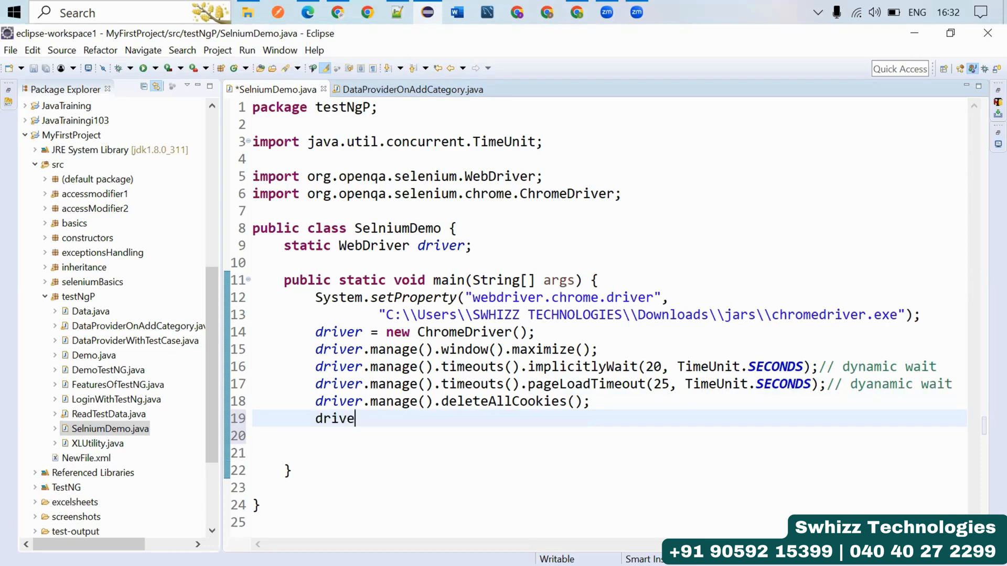
{"action": "type", "text": "r."}
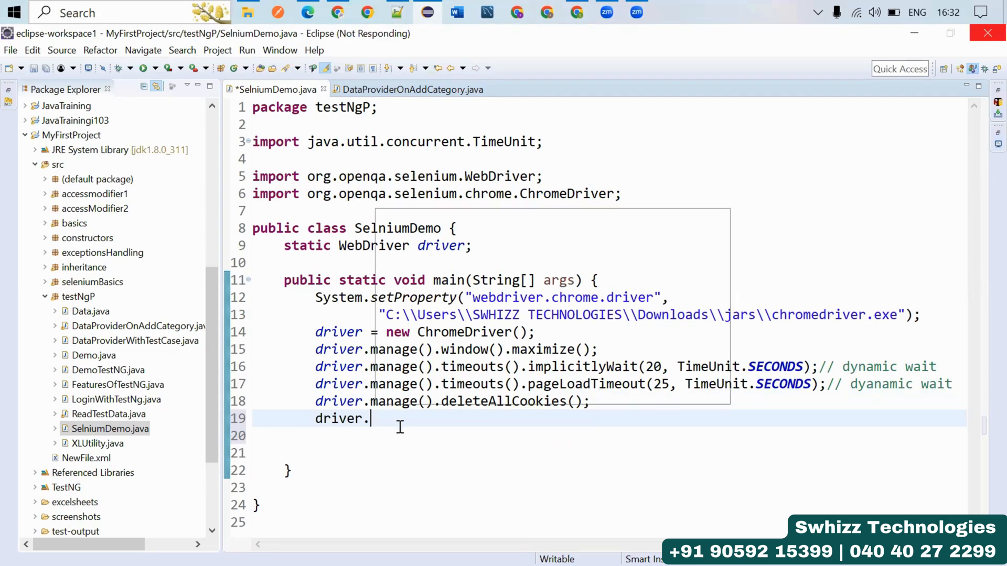
{"action": "type", "text": "get(\"\");"}
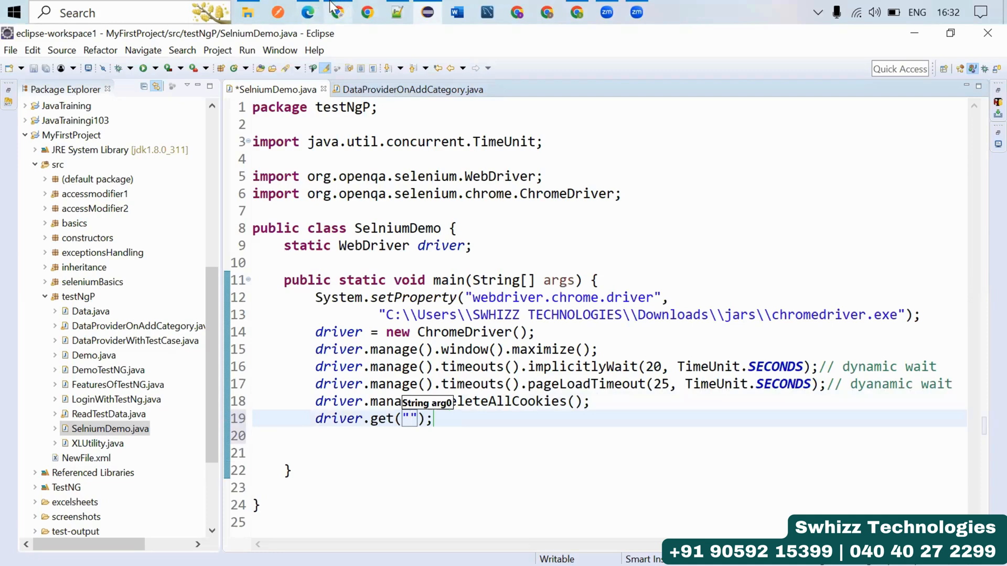
{"action": "left_click", "coordinate": [366, 12]}
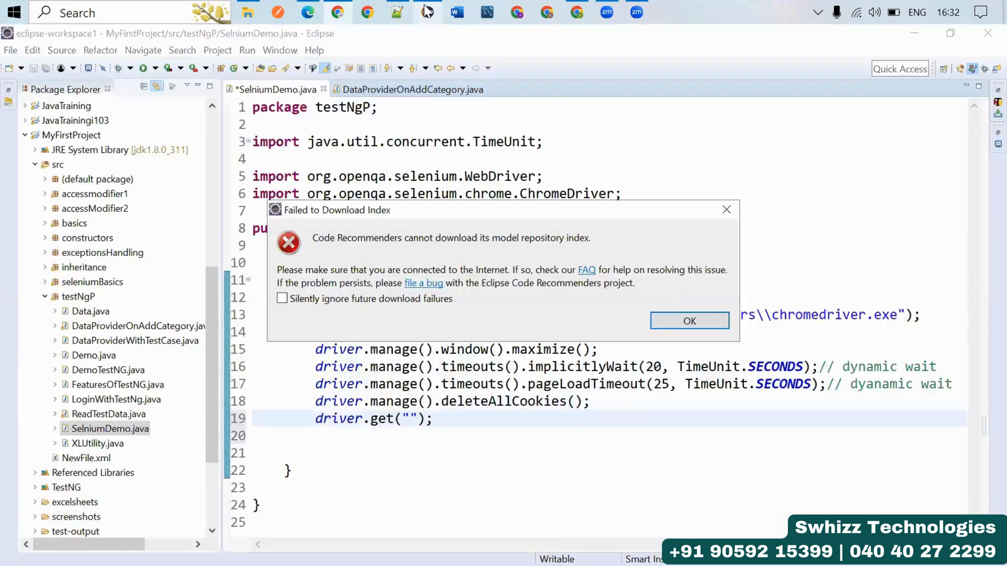
{"action": "left_click", "coordinate": [688, 320]}
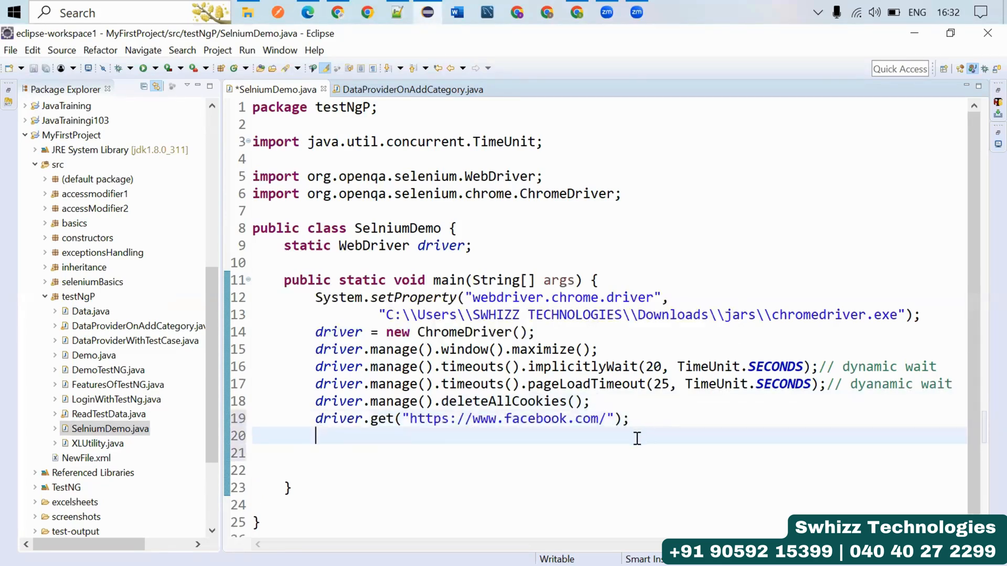
{"action": "mouse_move", "coordinate": [500, 442]}
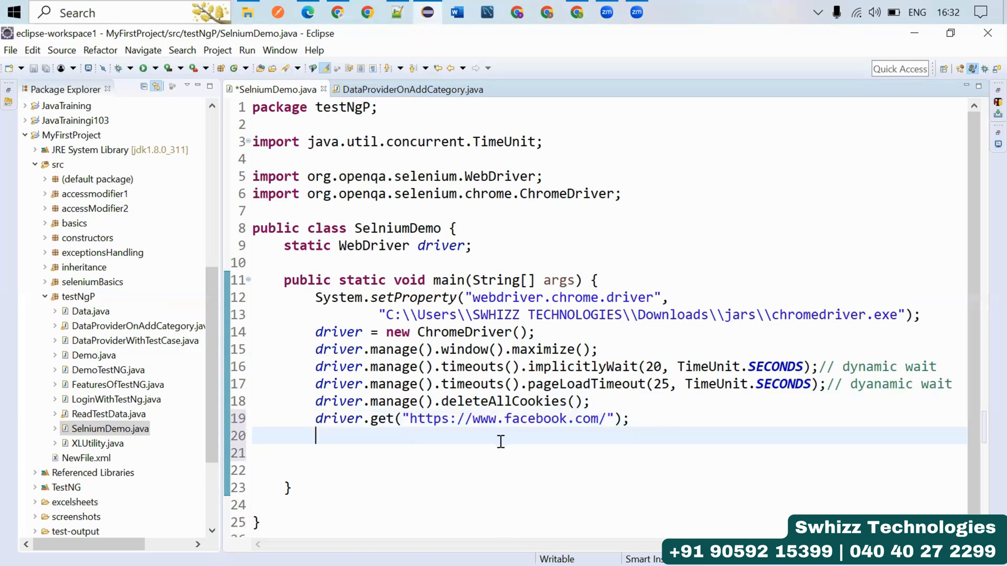
{"action": "mouse_move", "coordinate": [639, 422]}
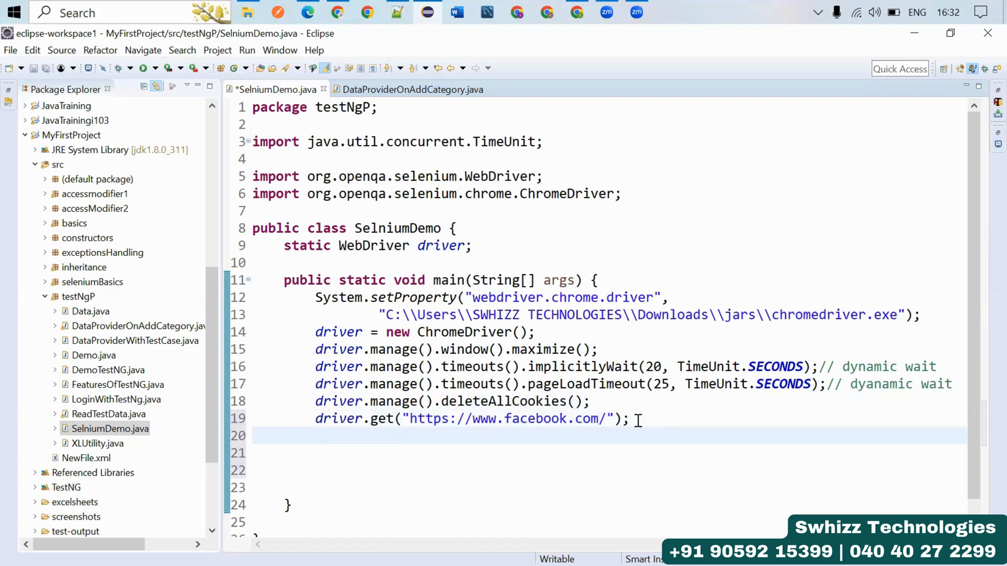
{"action": "left_click", "coordinate": [315, 436]}
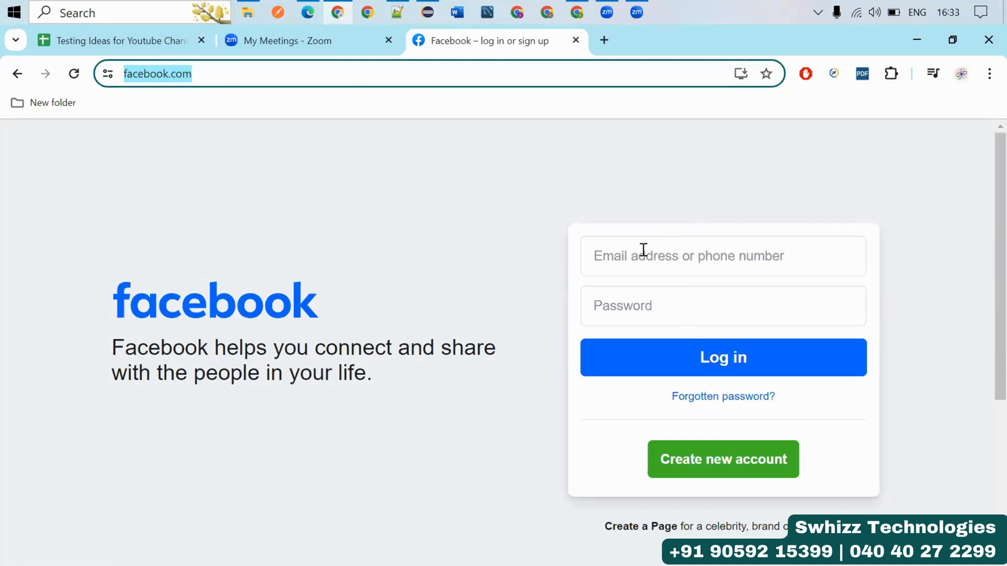
{"action": "mouse_move", "coordinate": [696, 360]}
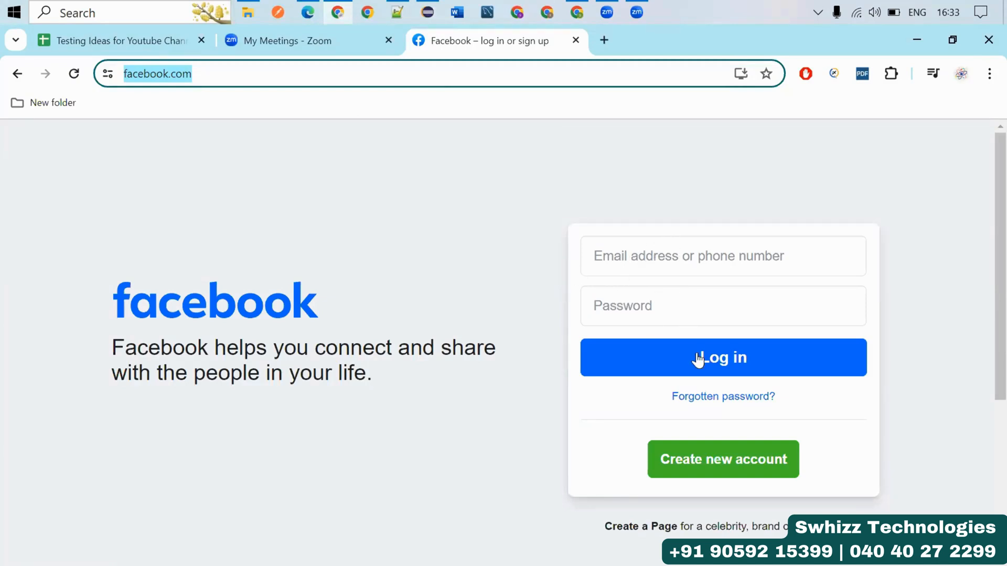
{"action": "mouse_move", "coordinate": [595, 299]}
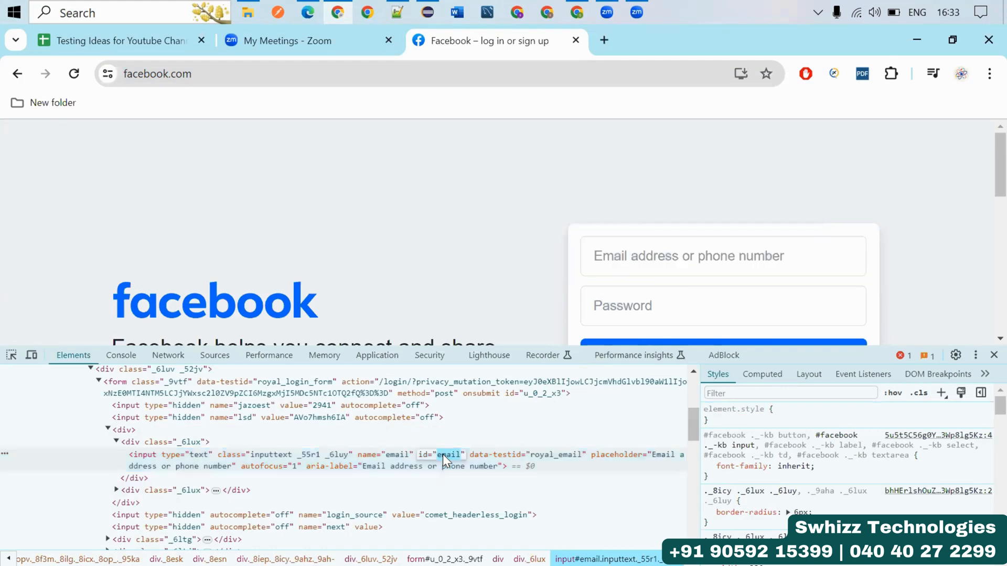
{"action": "mouse_move", "coordinate": [436, 18]}
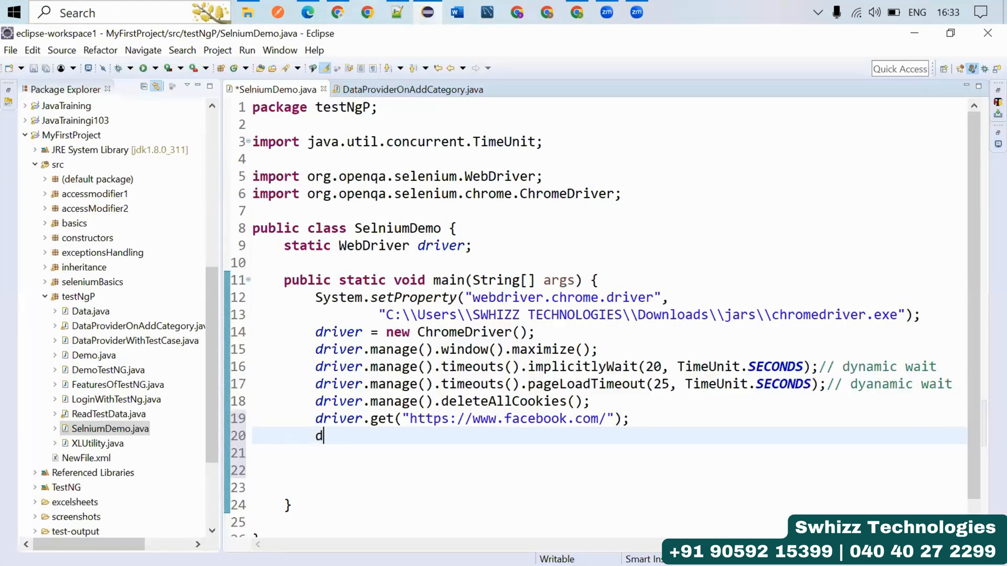
Step: Write driver.findElement(By.id("email")).sendKeys("swhizz"); using content assist
{"action": "type", "text": "river.fin"}
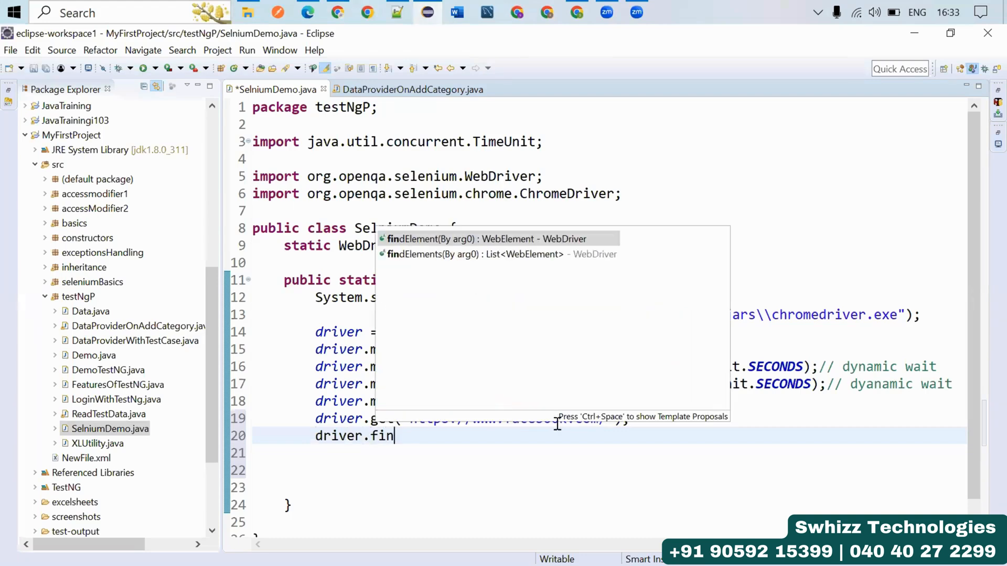
{"action": "left_click", "coordinate": [485, 238]}
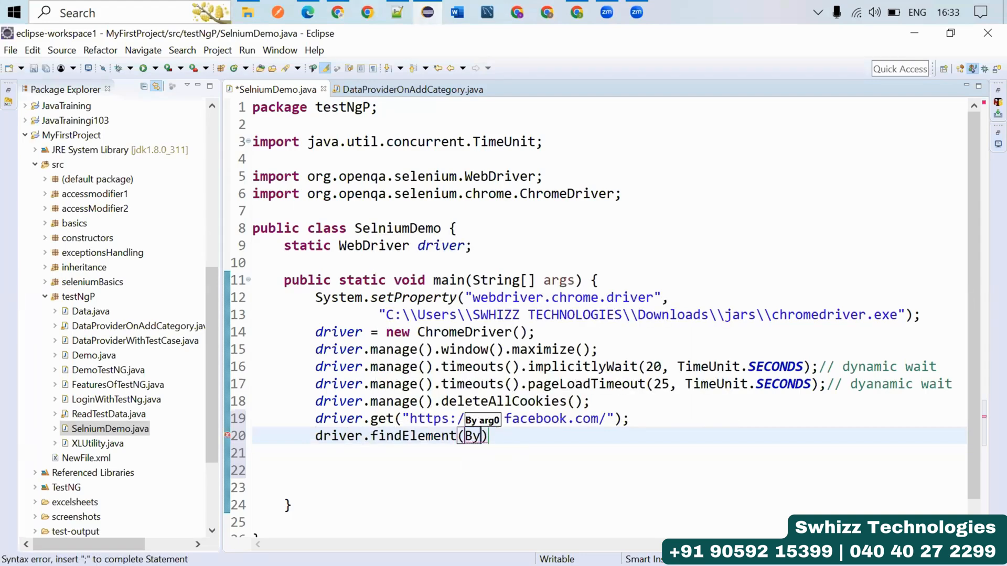
{"action": "type", "text": "."}
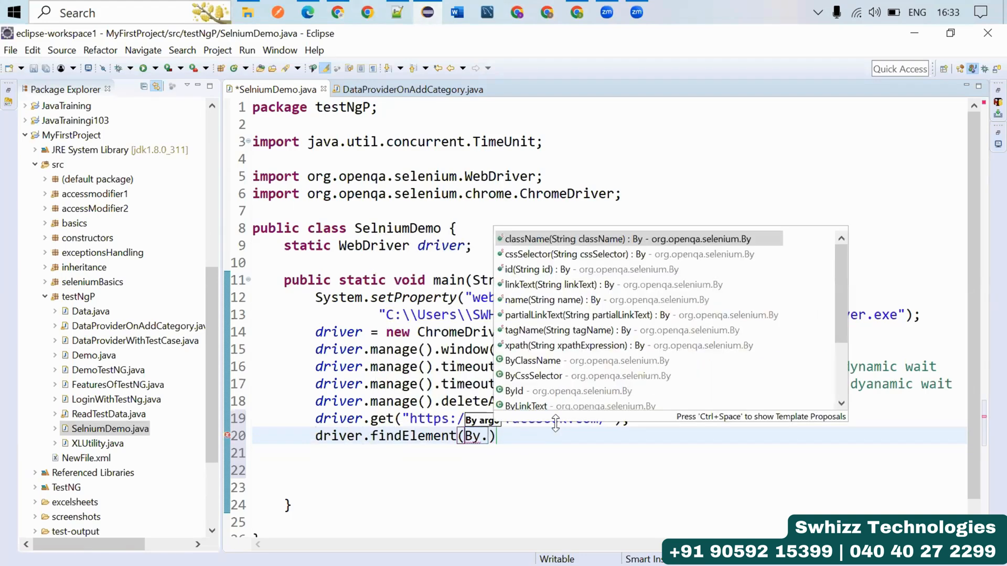
{"action": "type", "text": "id(id"}
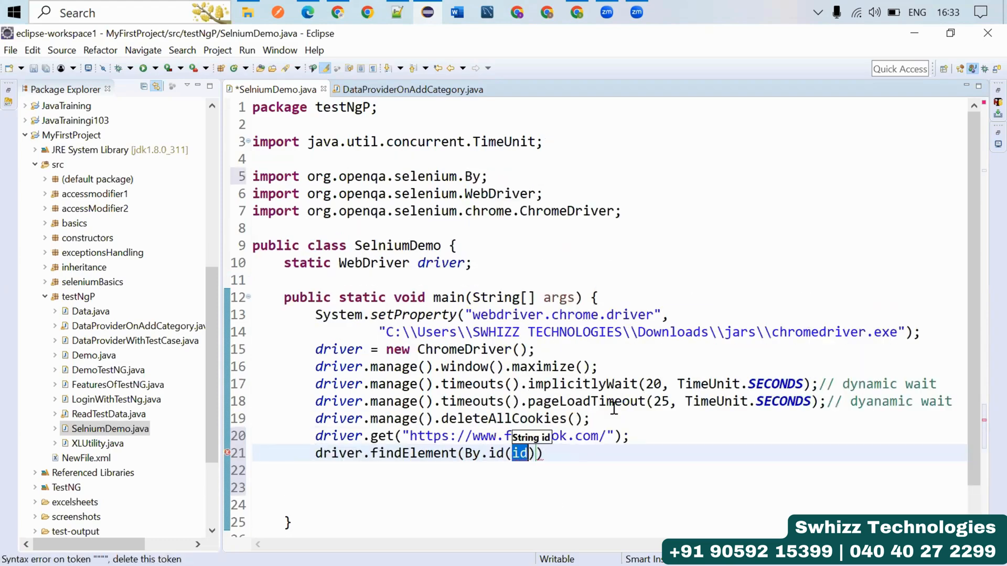
{"action": "type", "text": "\""}
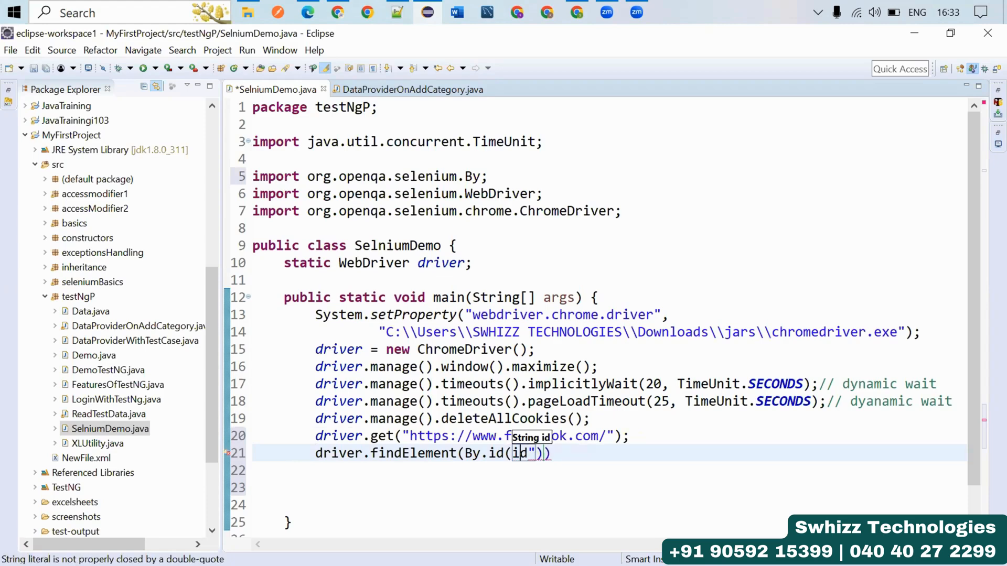
{"action": "key", "text": "Backspace"}
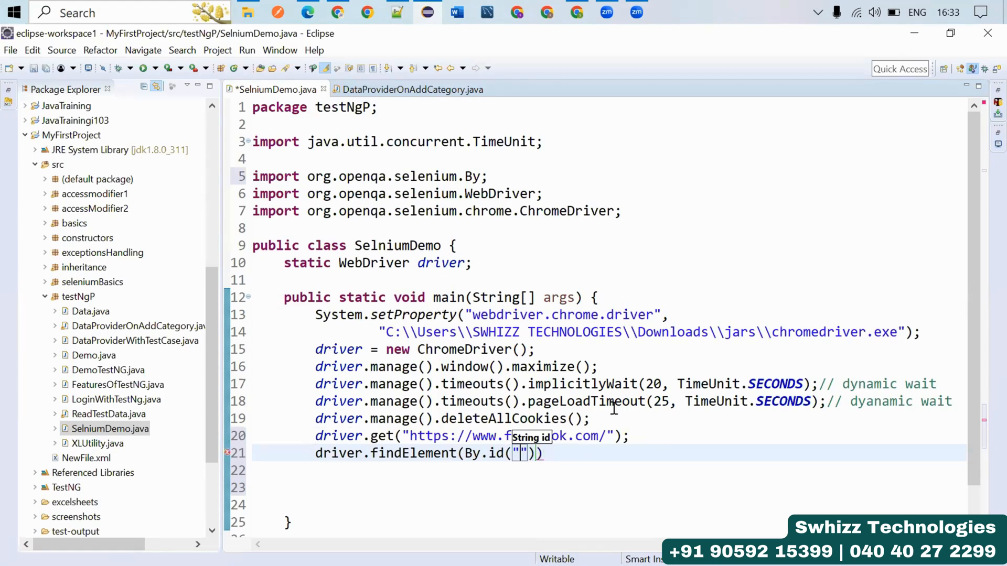
{"action": "type", "text": "email"}
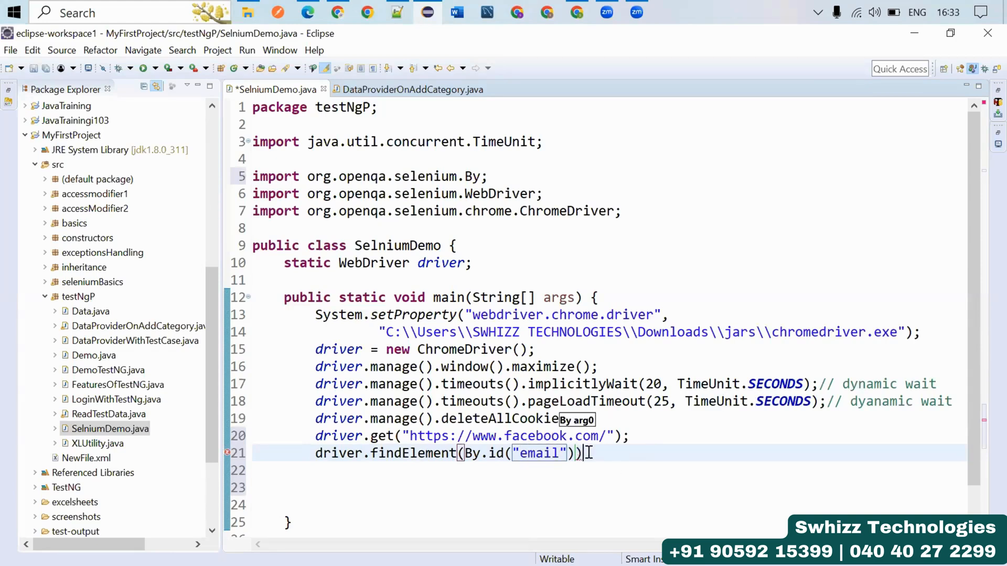
{"action": "type", "text": ".sendKeys(\"\");"}
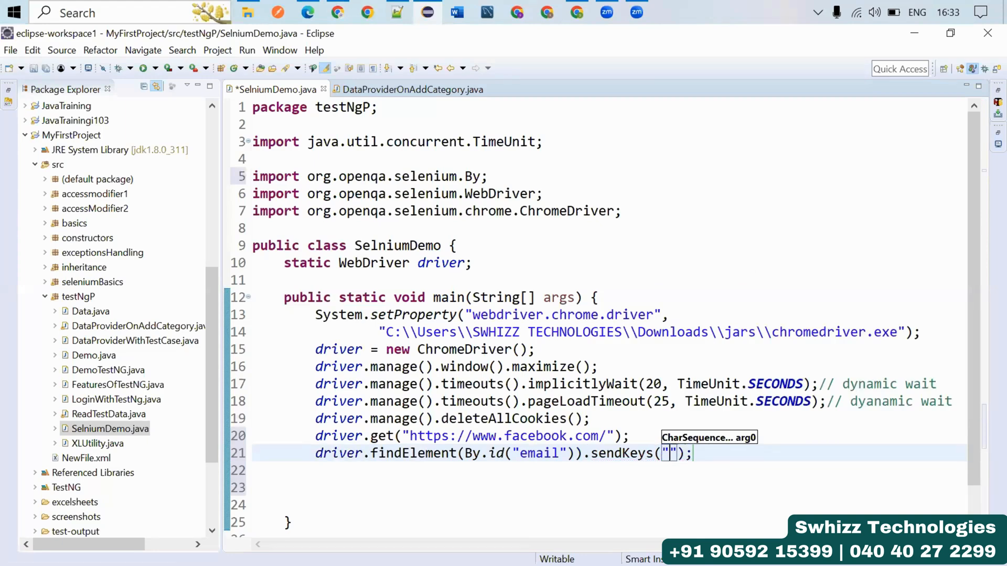
{"action": "type", "text": "swhizz"}
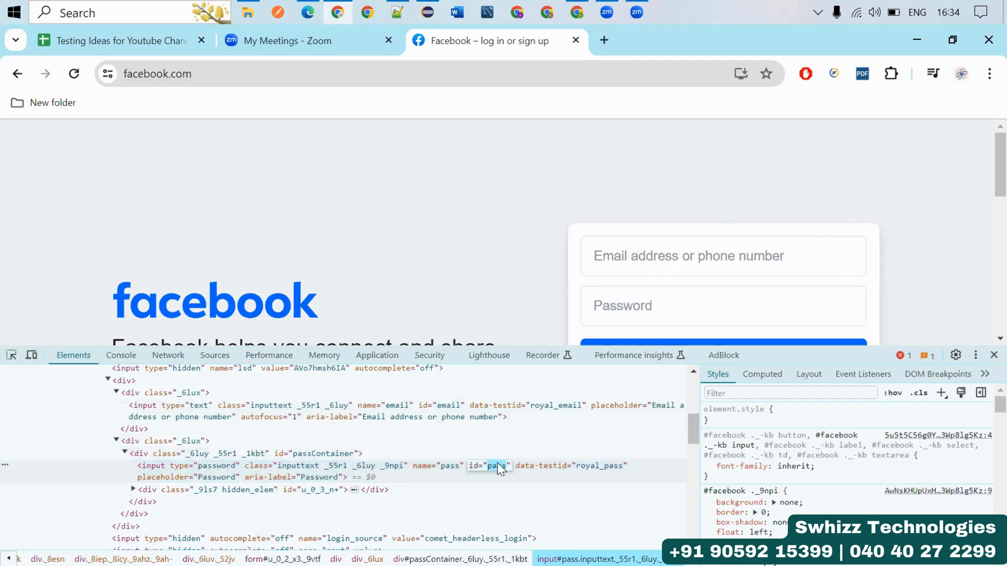
Step: Return to the script after reading the password field's id pass in DevTools
{"action": "left_click", "coordinate": [397, 12]}
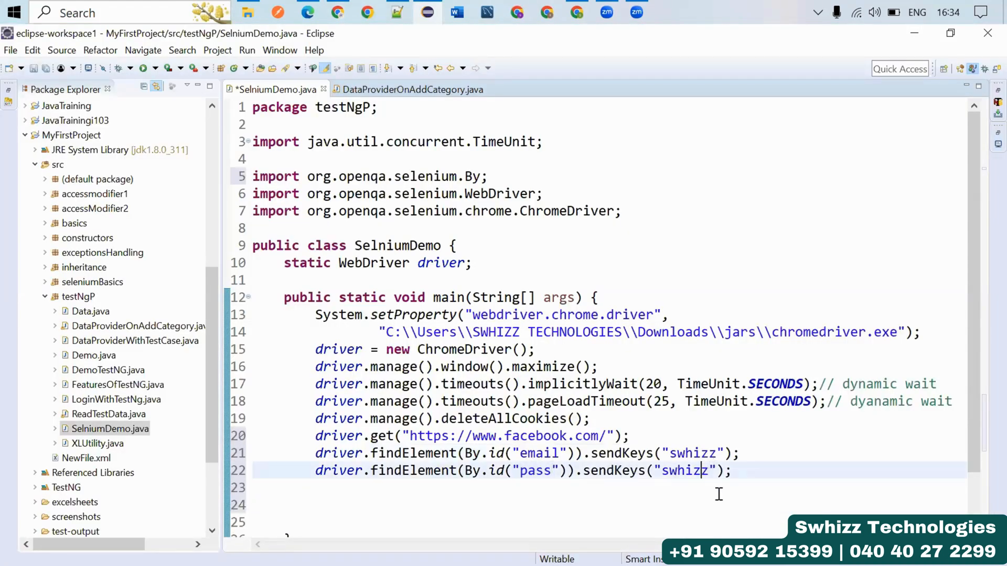
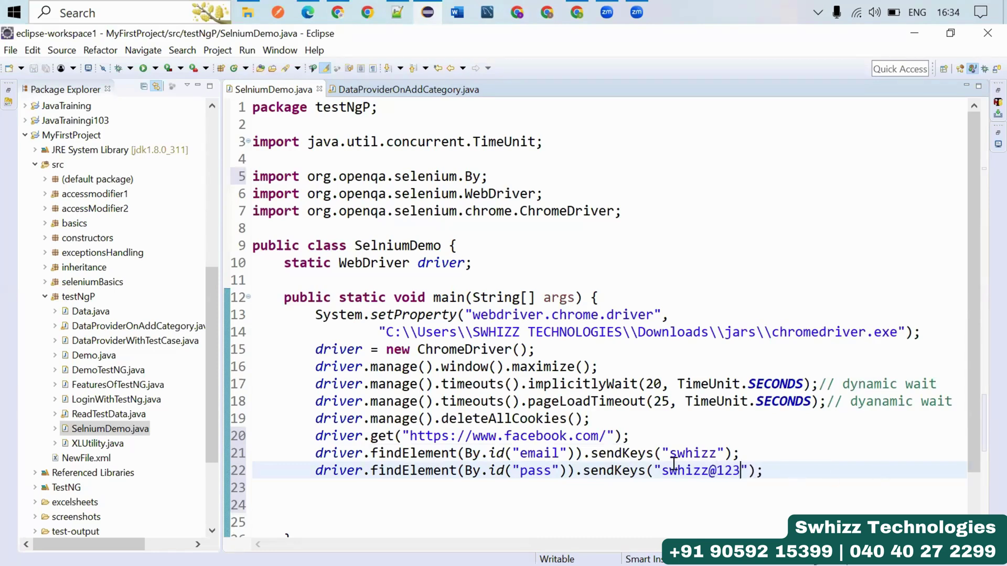